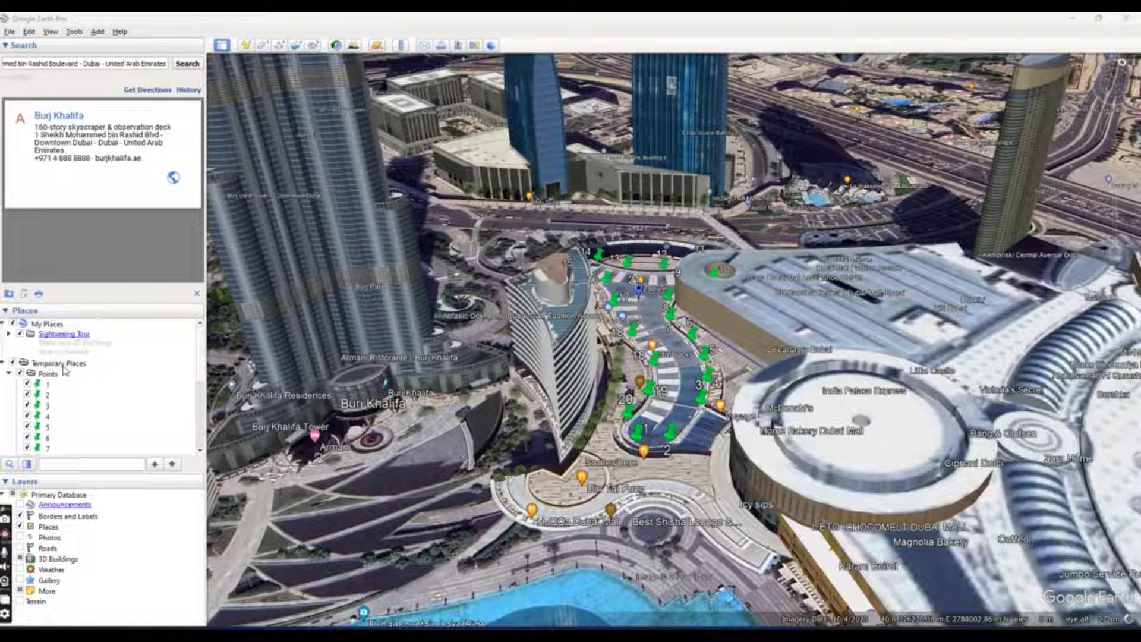
- Select the Temporary Places folder and scroll the places list
{"action": "left_click", "coordinate": [59, 363]}
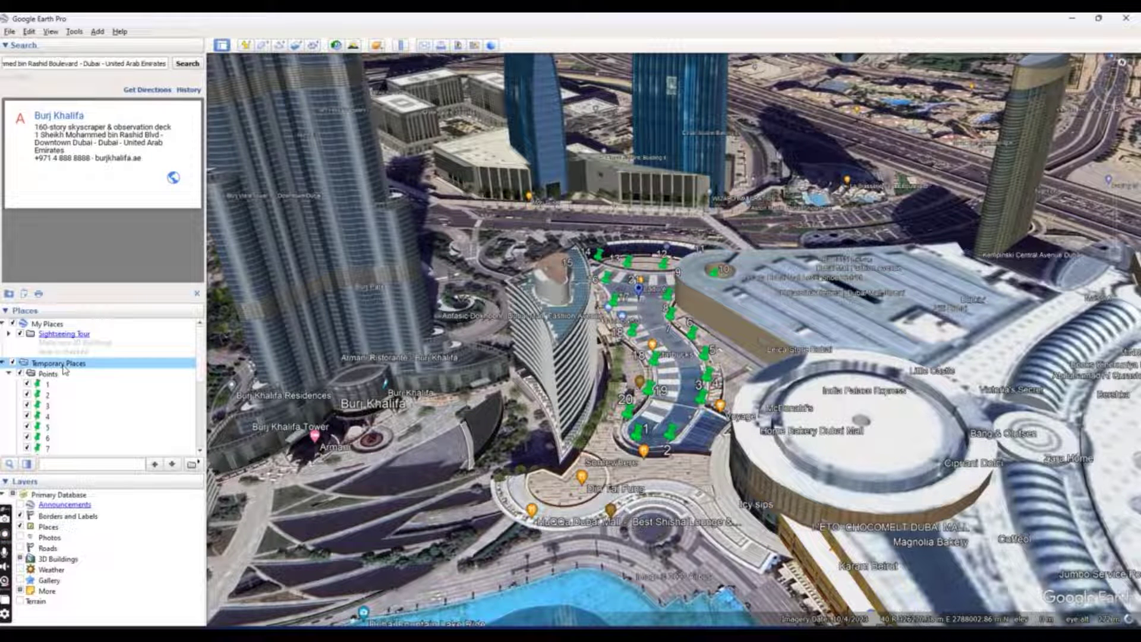
{"action": "right_click", "coordinate": [62, 362]}
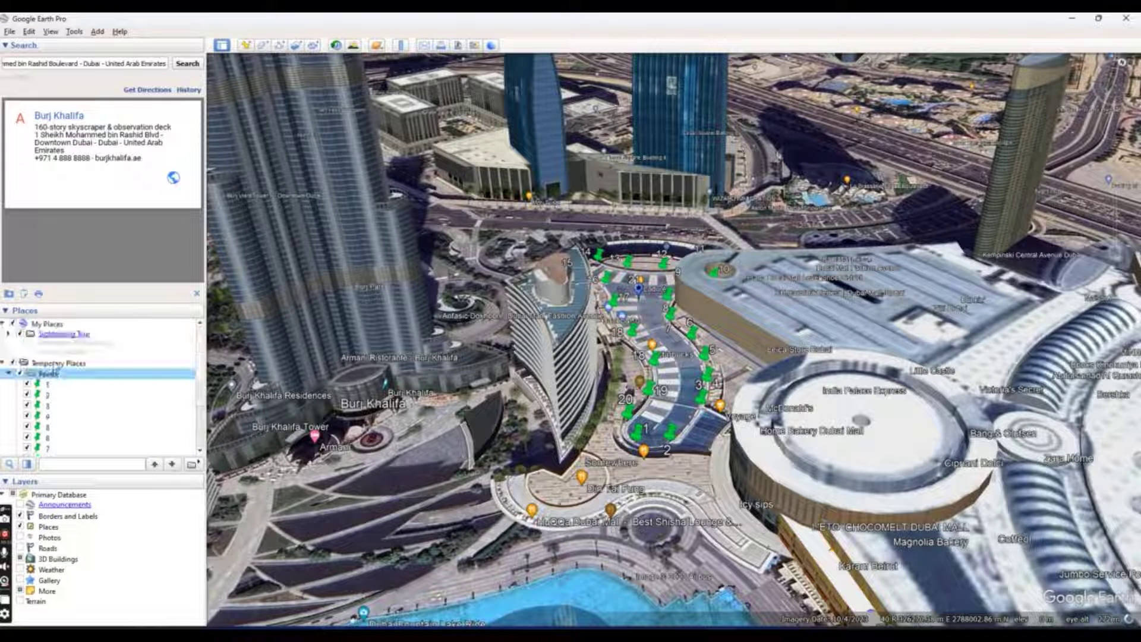
{"action": "scroll", "scroll_direction": "down", "scroll_amount": 3}
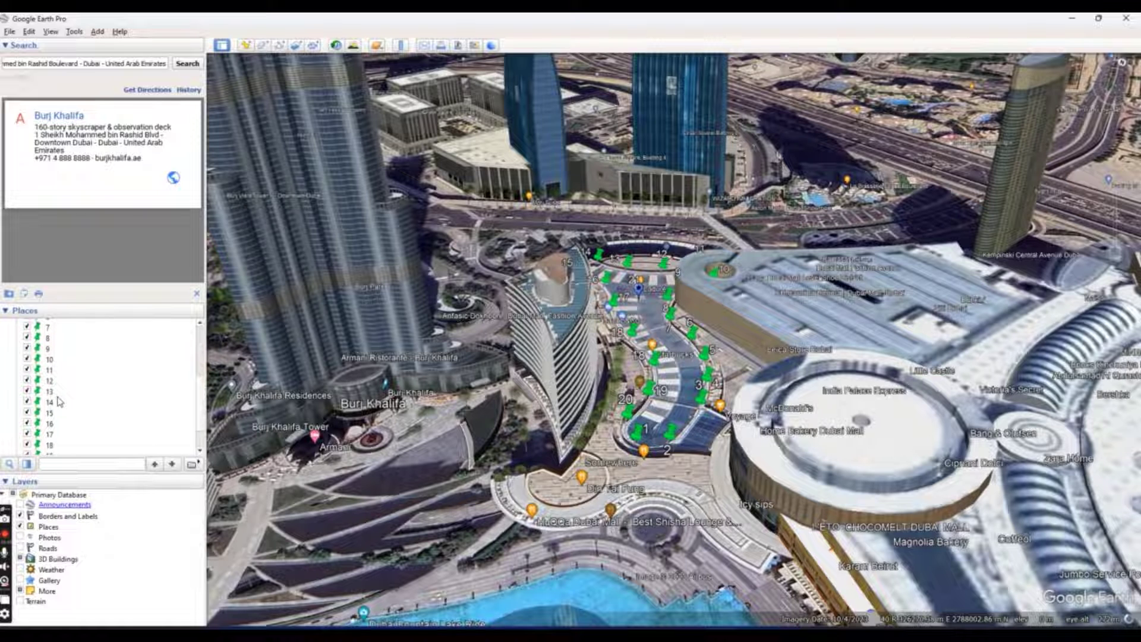
{"action": "scroll", "scroll_direction": "down", "scroll_amount": 3}
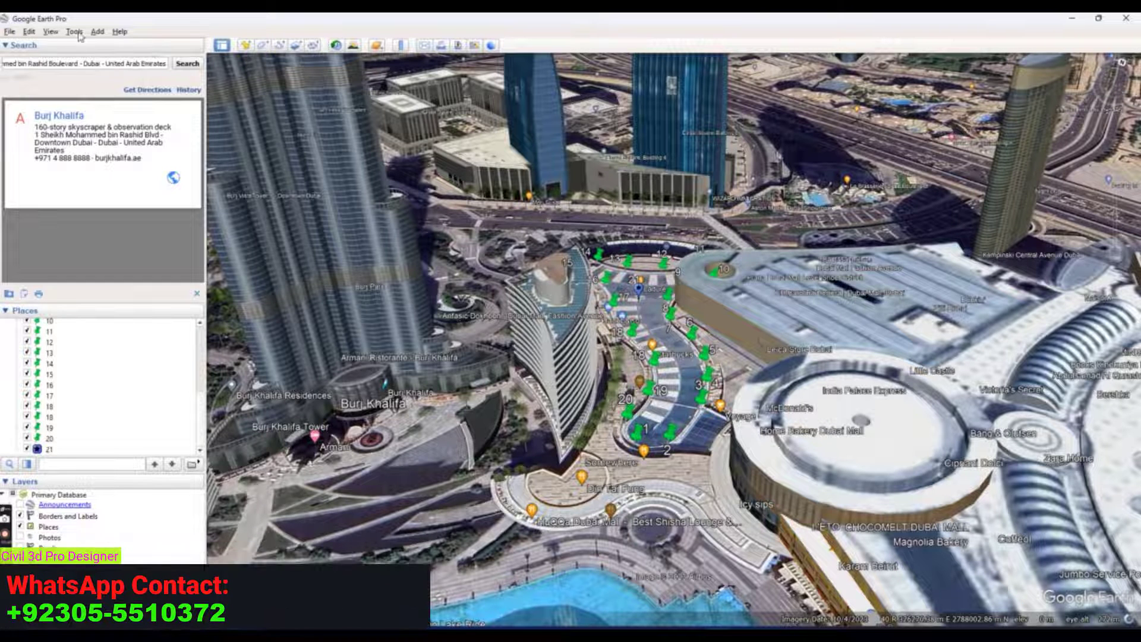
- In Tools > Options, set UTM coordinates and Meters, Kilometers units
{"action": "left_click", "coordinate": [75, 31]}
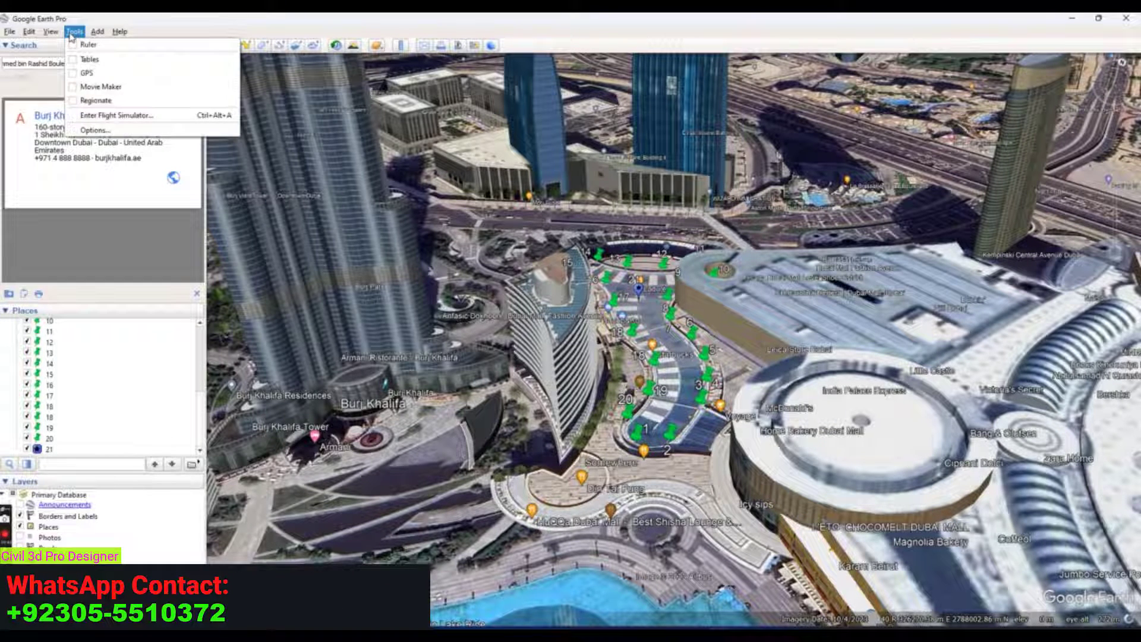
{"action": "left_click", "coordinate": [91, 129]}
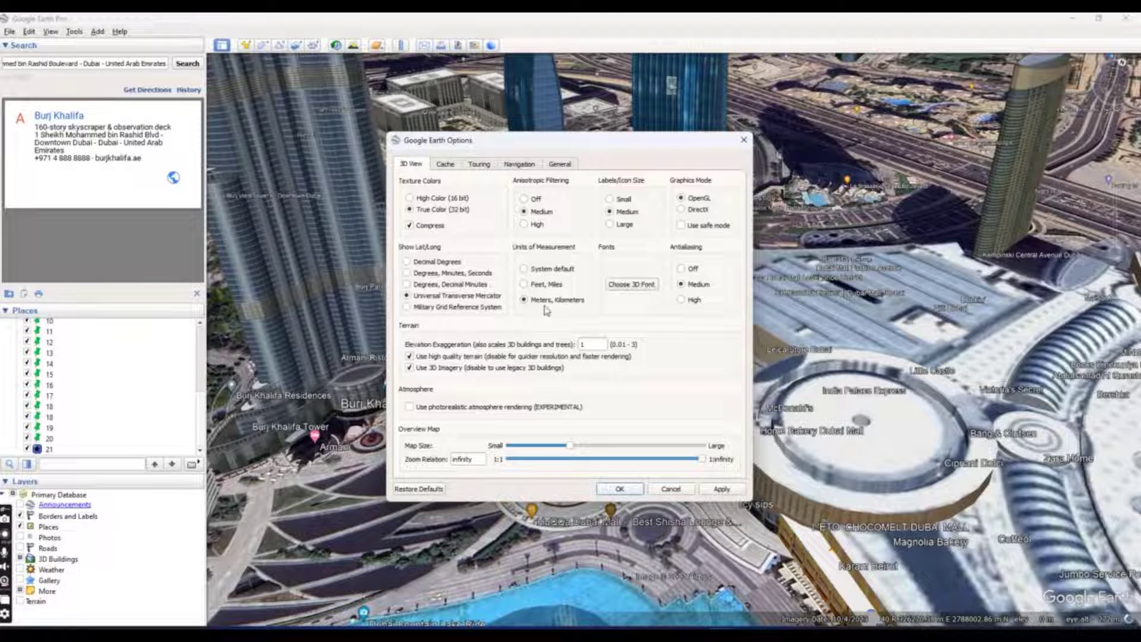
{"action": "mouse_move", "coordinate": [542, 300]}
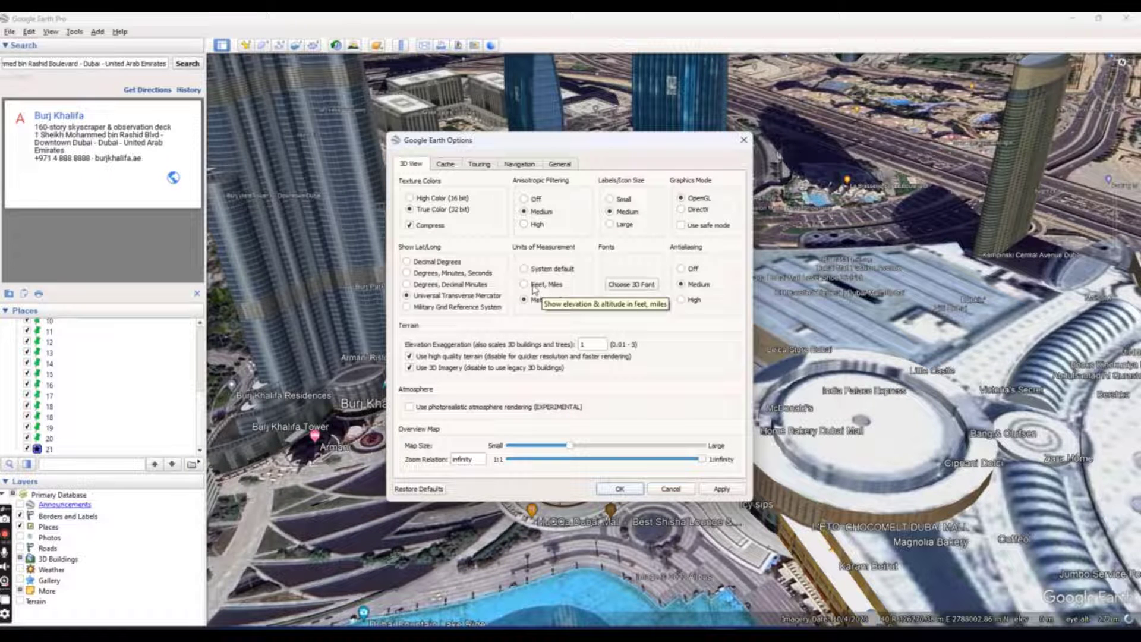
{"action": "left_click", "coordinate": [618, 488]}
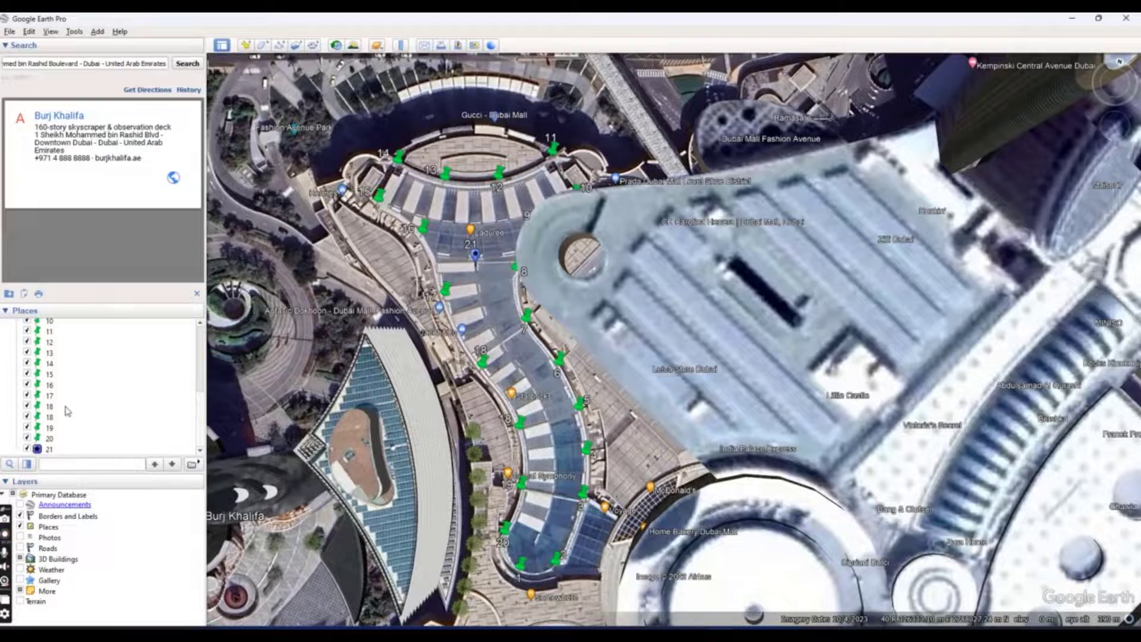
- Add placemarks 22 and 23 on the walkway below point 21
{"action": "left_click", "coordinate": [269, 44]}
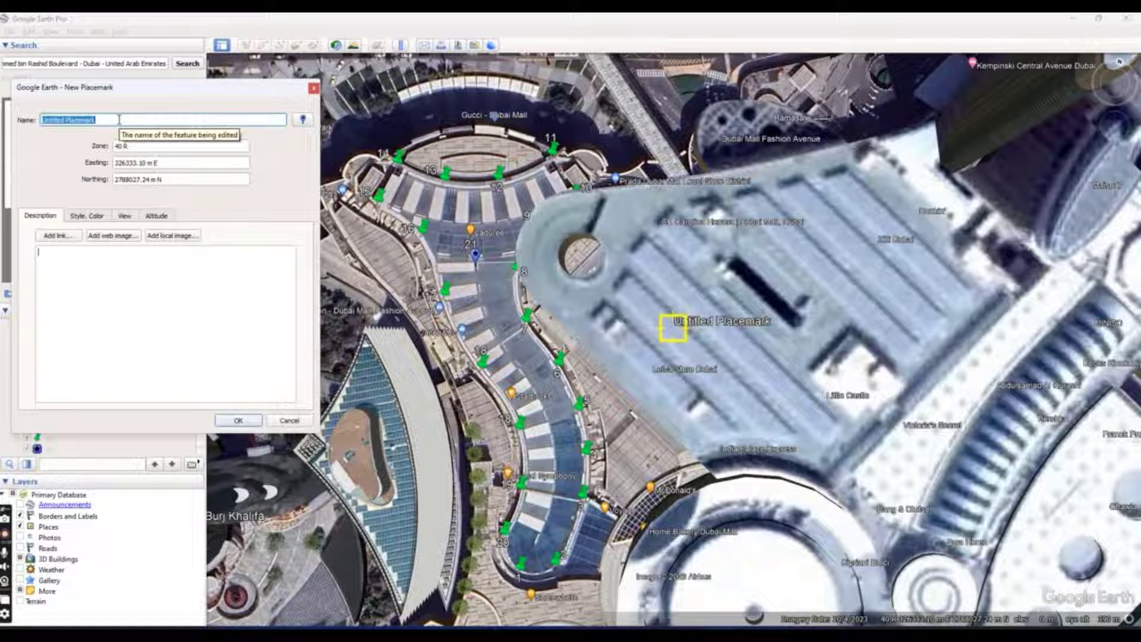
{"action": "type", "text": "22"}
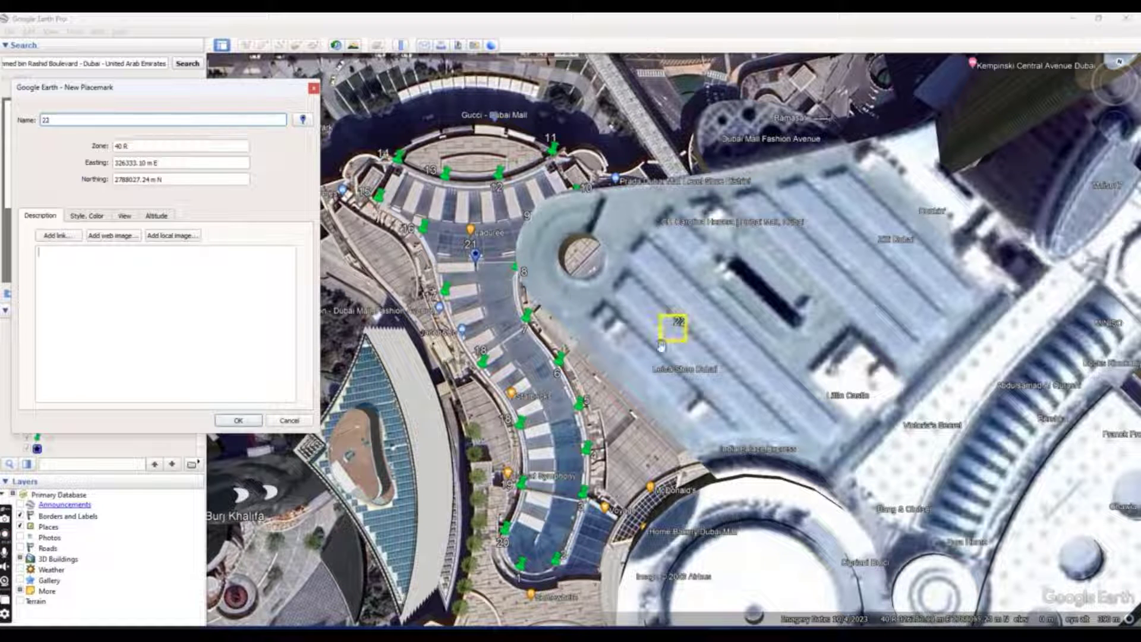
{"action": "left_click_drag", "start_coordinate": [670, 328], "coordinate": [487, 302]}
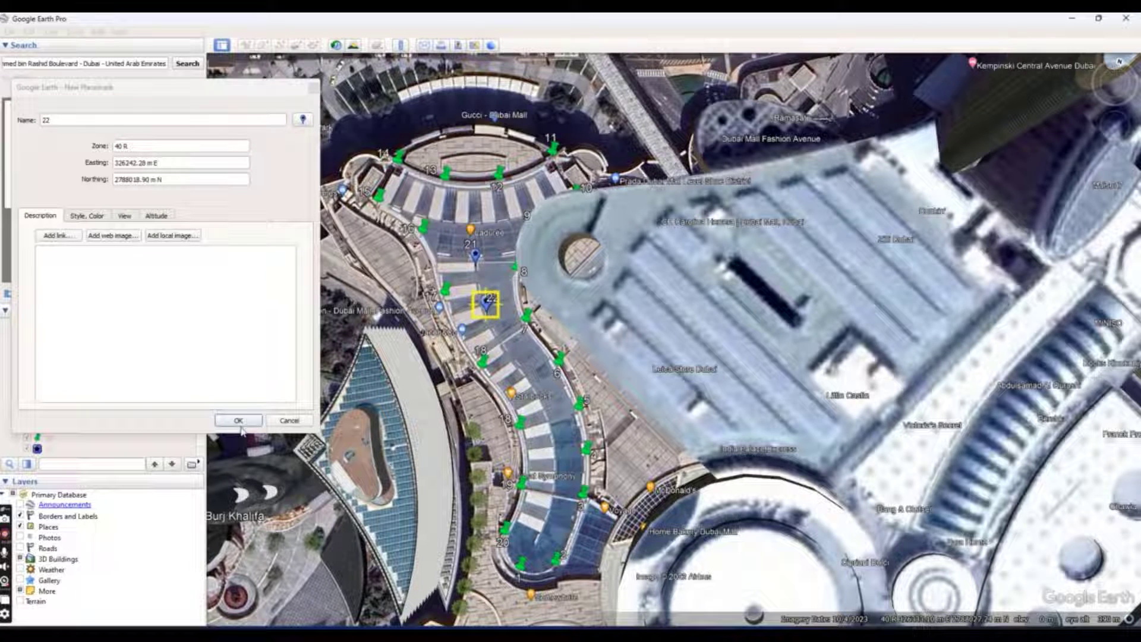
{"action": "left_click", "coordinate": [238, 421]}
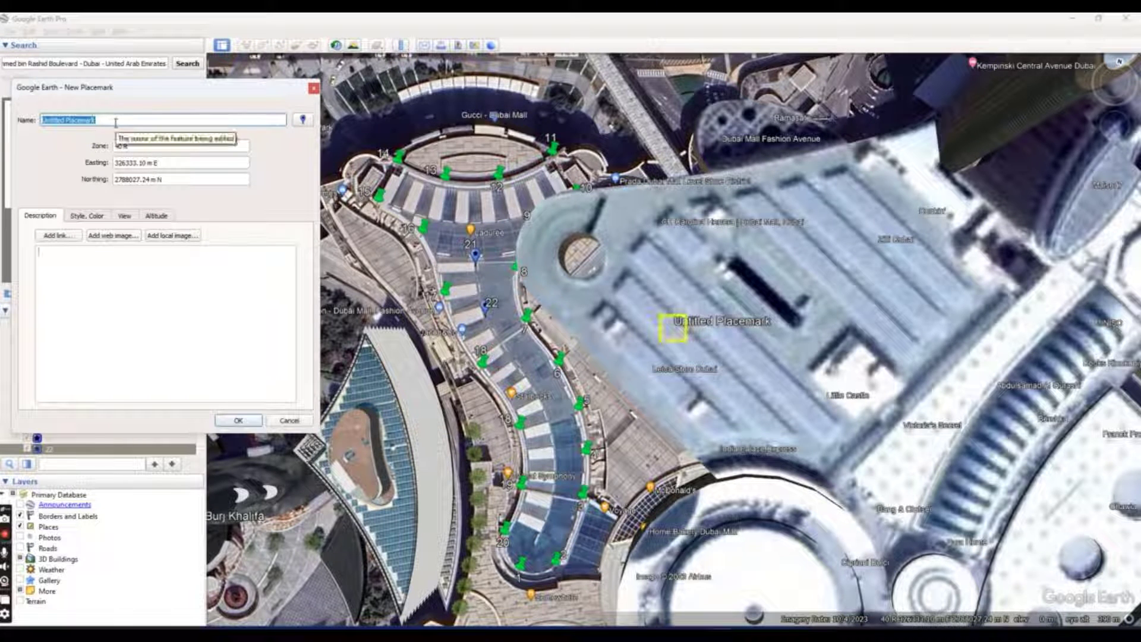
{"action": "type", "text": "23"}
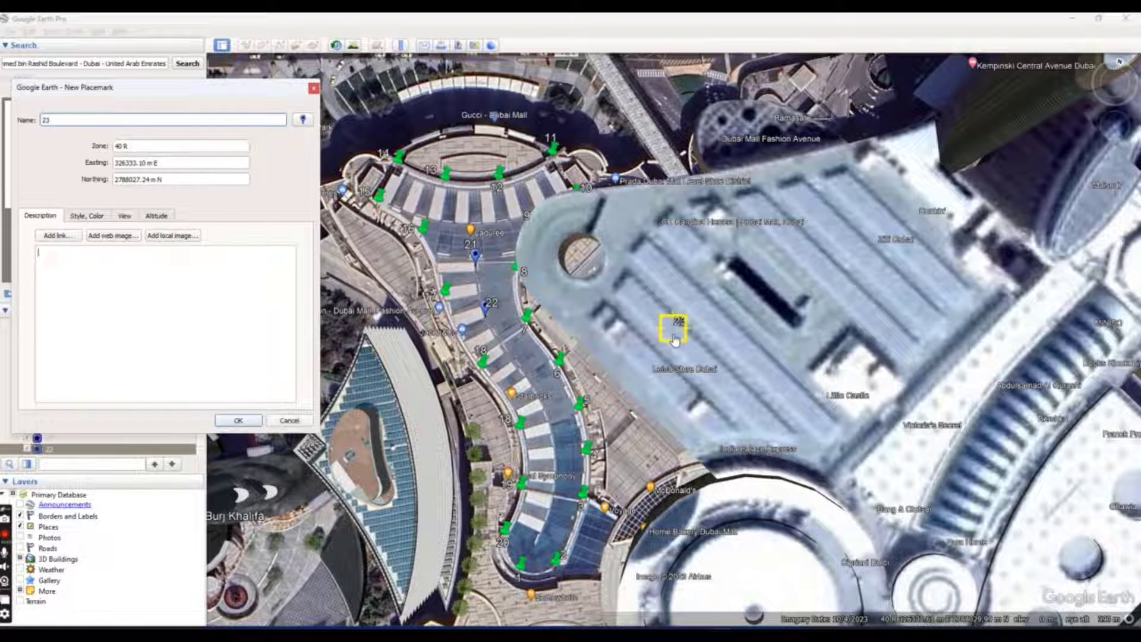
{"action": "left_click_drag", "start_coordinate": [674, 328], "coordinate": [512, 349]}
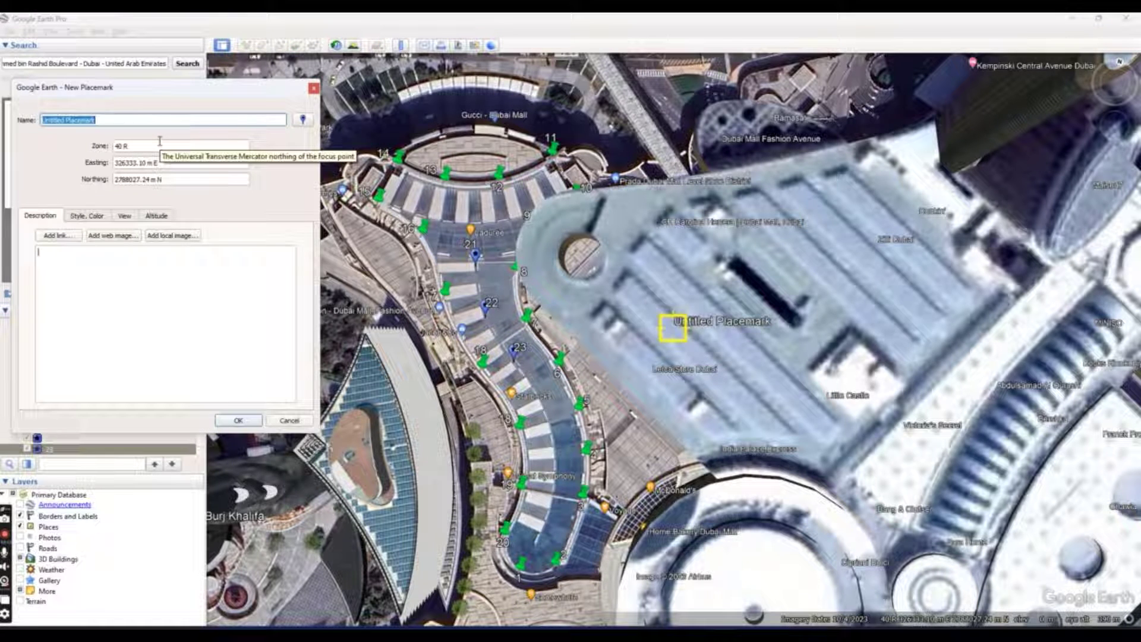
- Add placemarks 24, 25 and 26 further along the walkway
{"action": "type", "text": "24"}
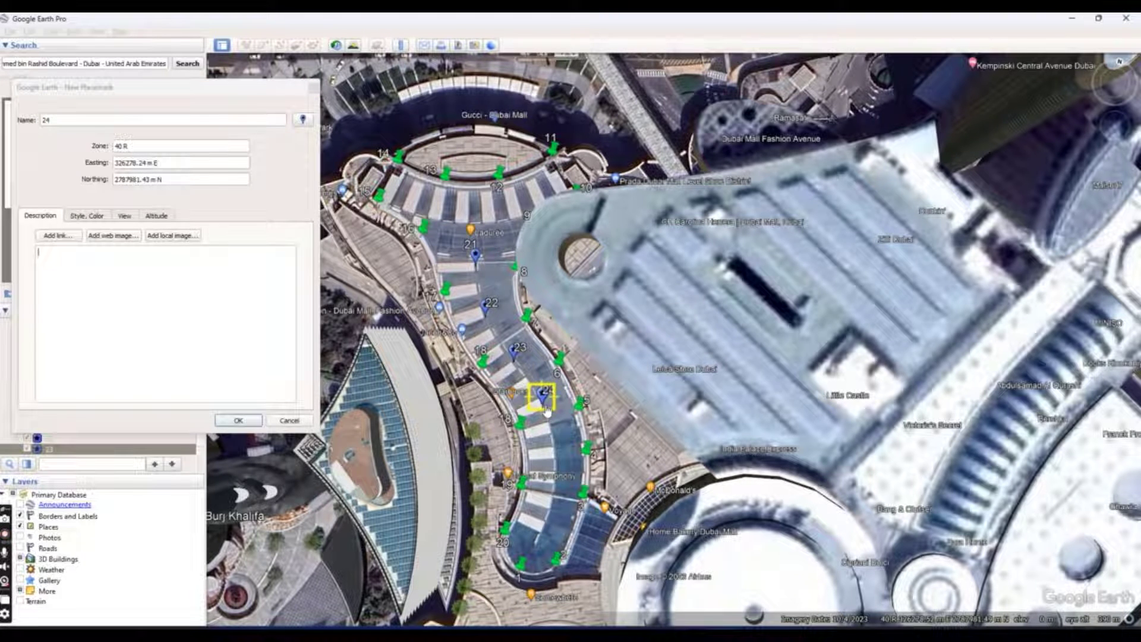
{"action": "left_click_drag", "start_coordinate": [541, 399], "coordinate": [545, 404]}
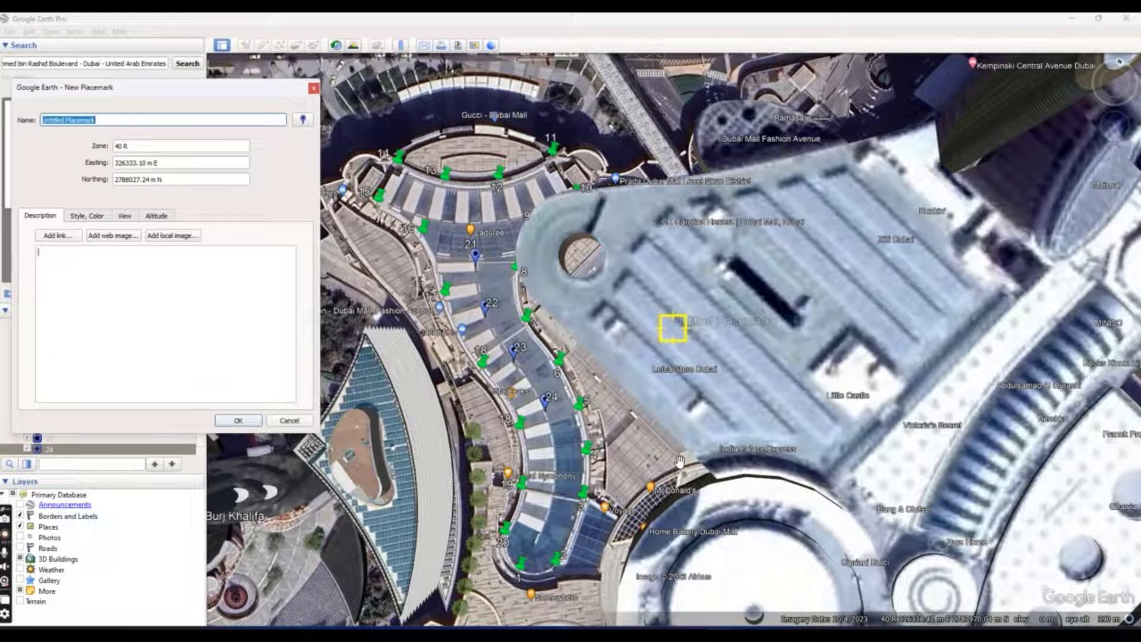
{"action": "type", "text": "24"}
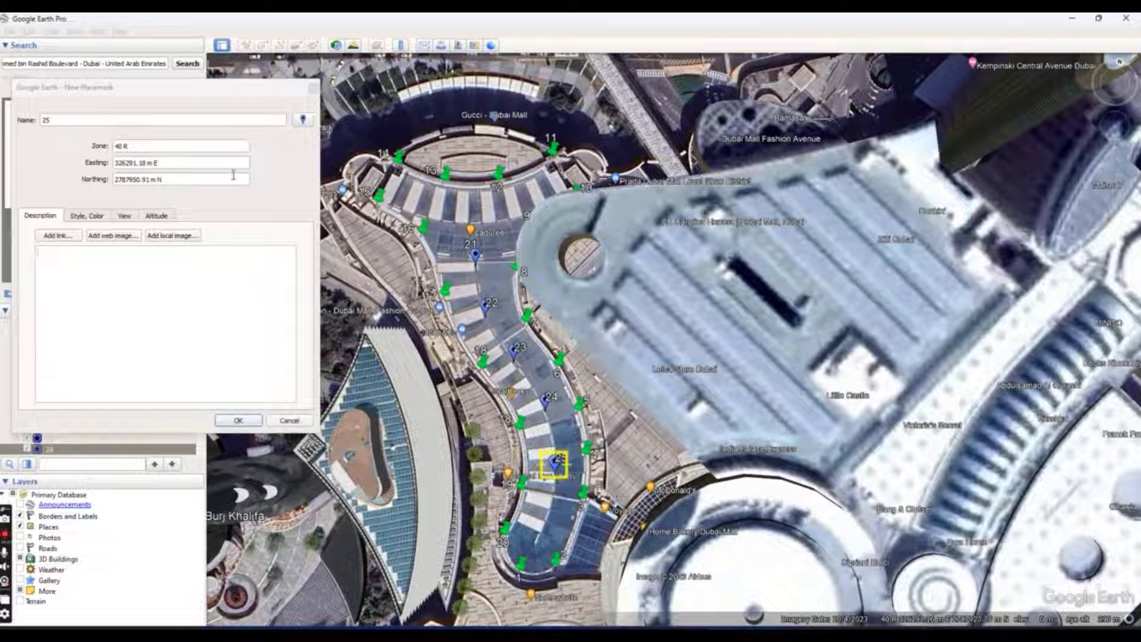
{"action": "left_click", "coordinate": [238, 421]}
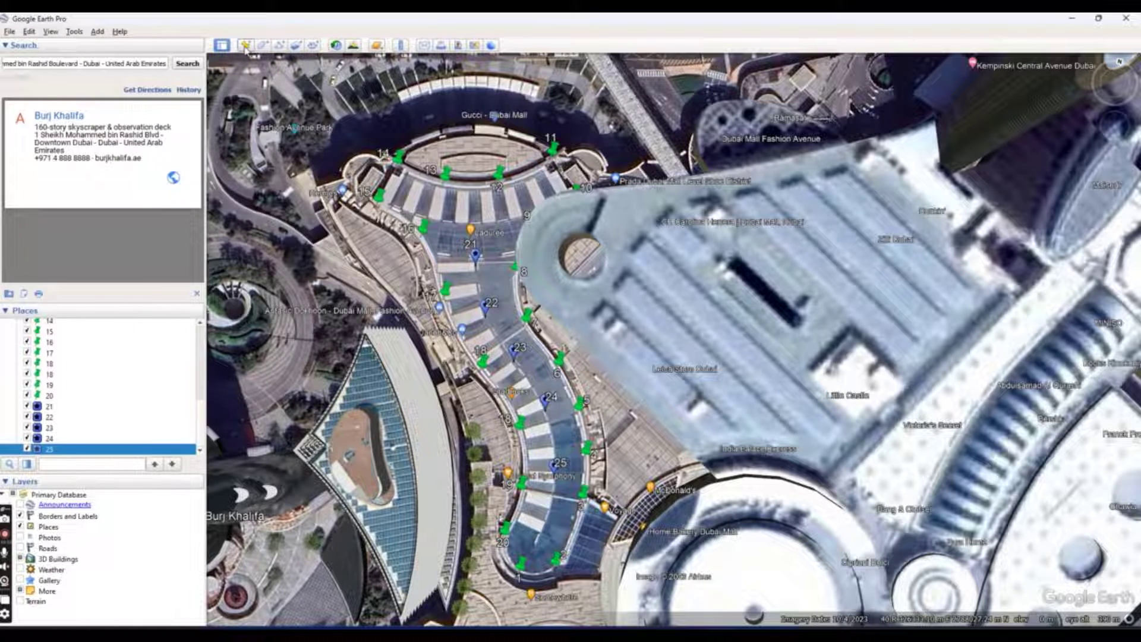
{"action": "left_click", "coordinate": [244, 46]}
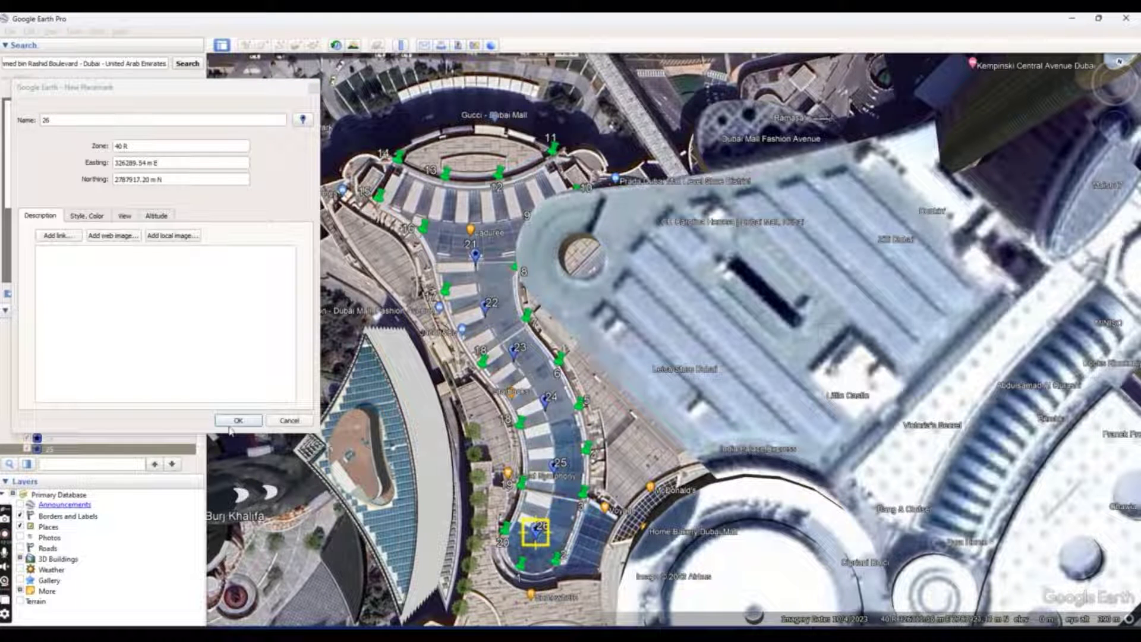
{"action": "left_click", "coordinate": [237, 420]}
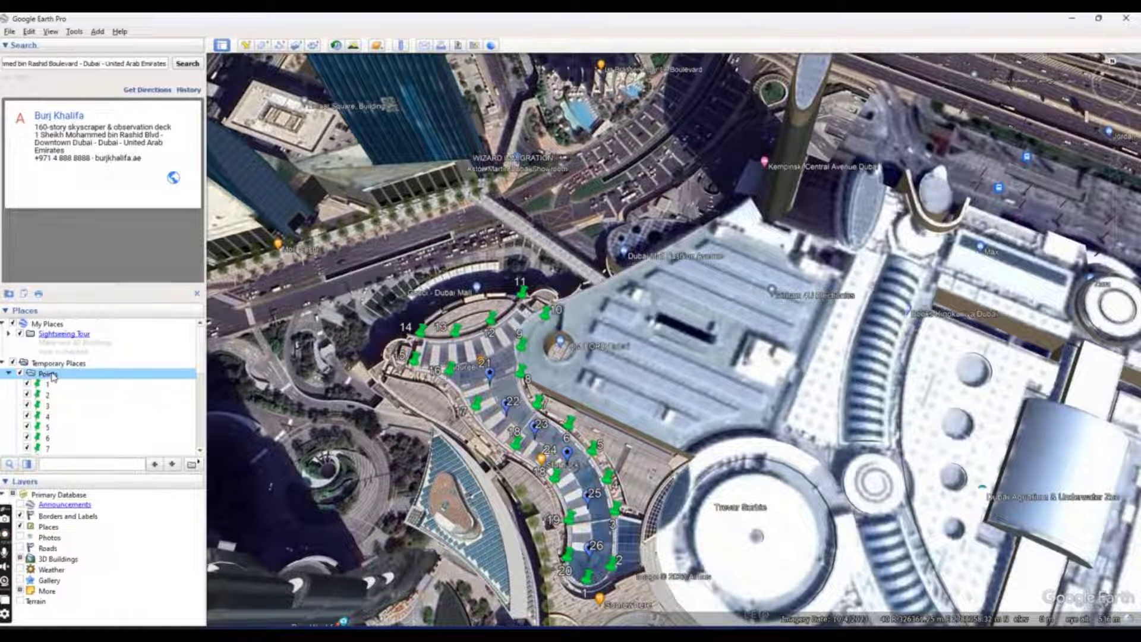
- Save the Points folder via Save Place As as Points.kmz in Downloads
{"action": "right_click", "coordinate": [48, 372]}
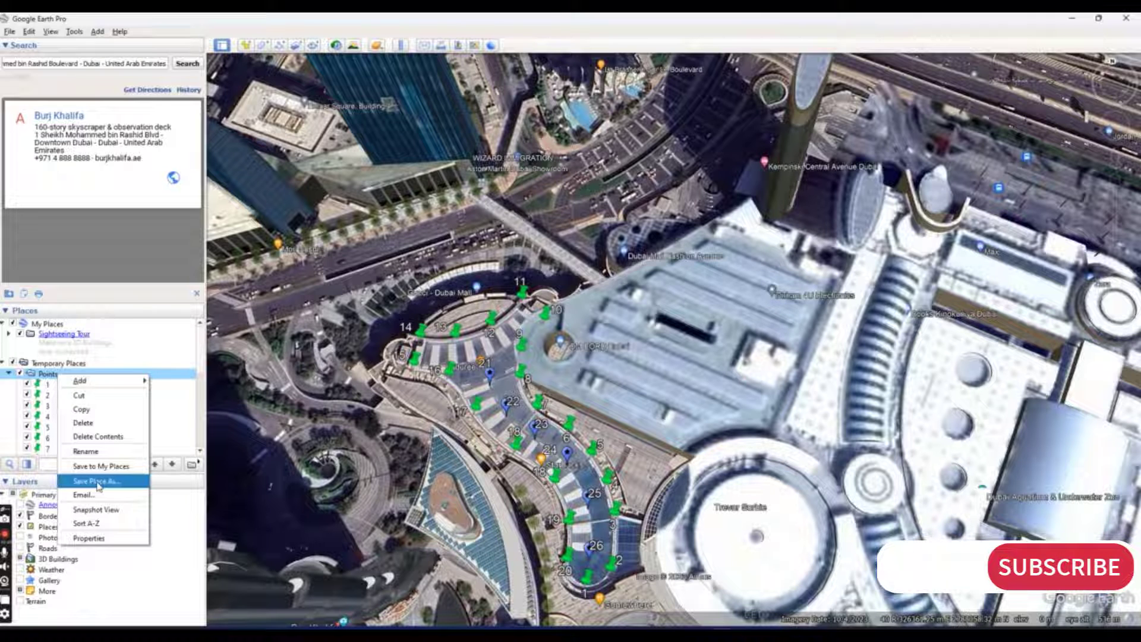
{"action": "left_click", "coordinate": [99, 481]}
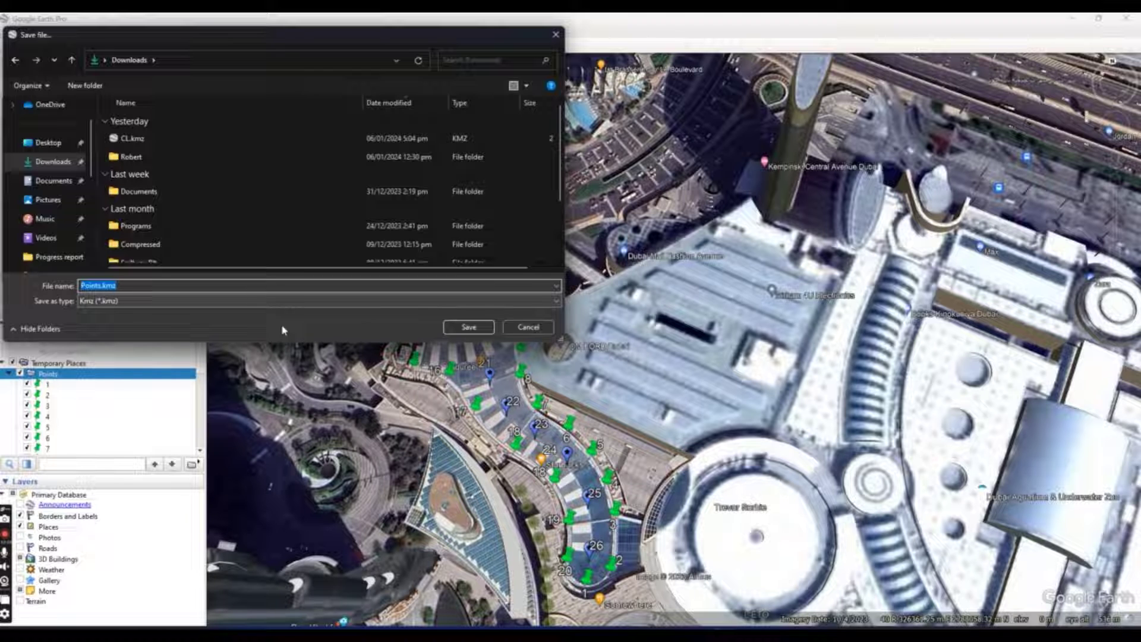
{"action": "left_click", "coordinate": [468, 326]}
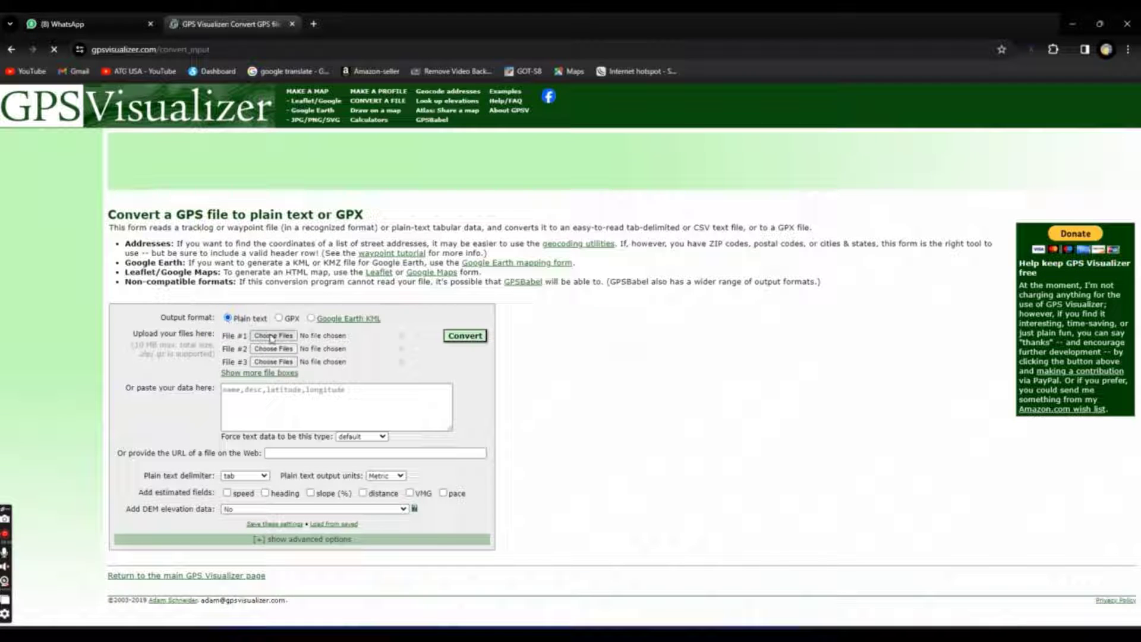
- Upload Points.kmz and set DEM elevation data to 'best available source'
{"action": "left_click", "coordinate": [273, 335]}
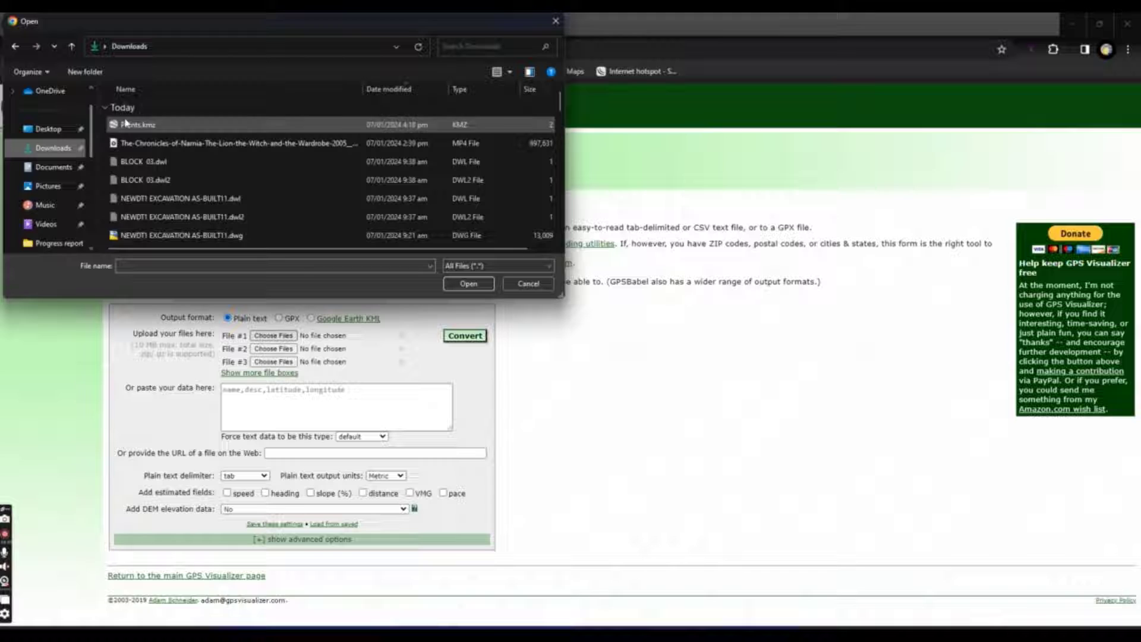
{"action": "left_click", "coordinate": [468, 283]}
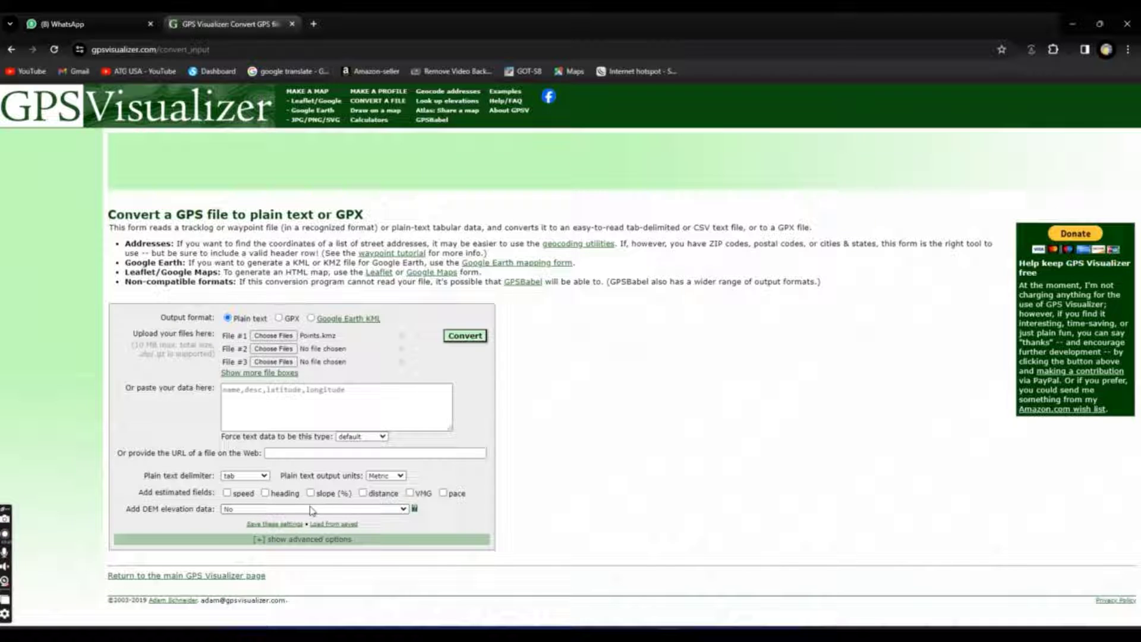
{"action": "left_click", "coordinate": [313, 509]}
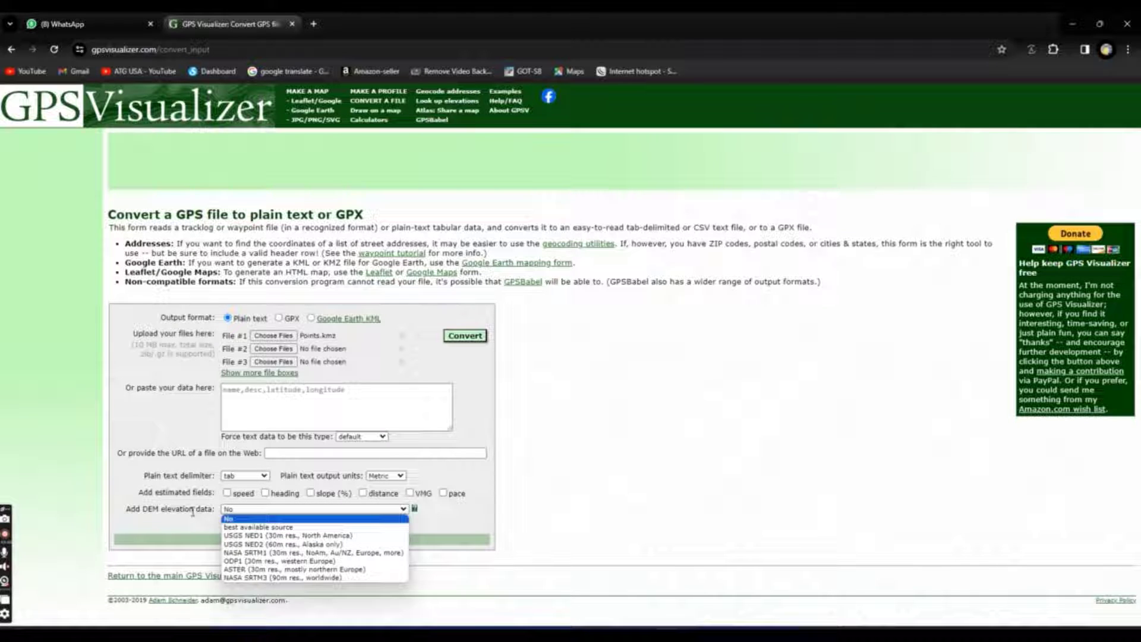
{"action": "mouse_move", "coordinate": [259, 526]}
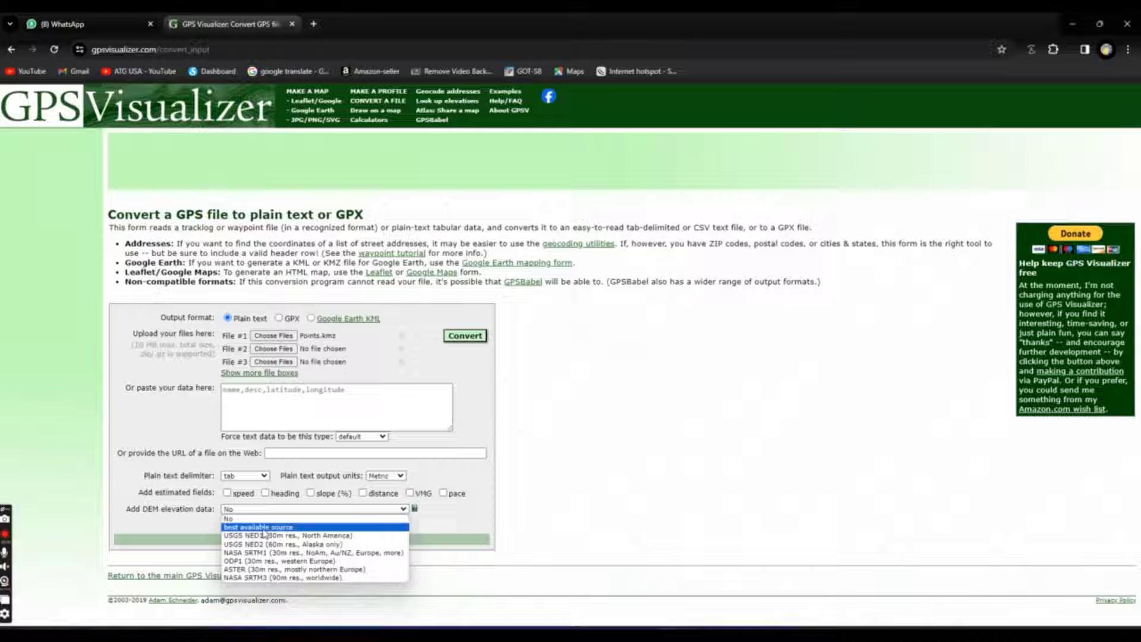
{"action": "left_click", "coordinate": [259, 526]}
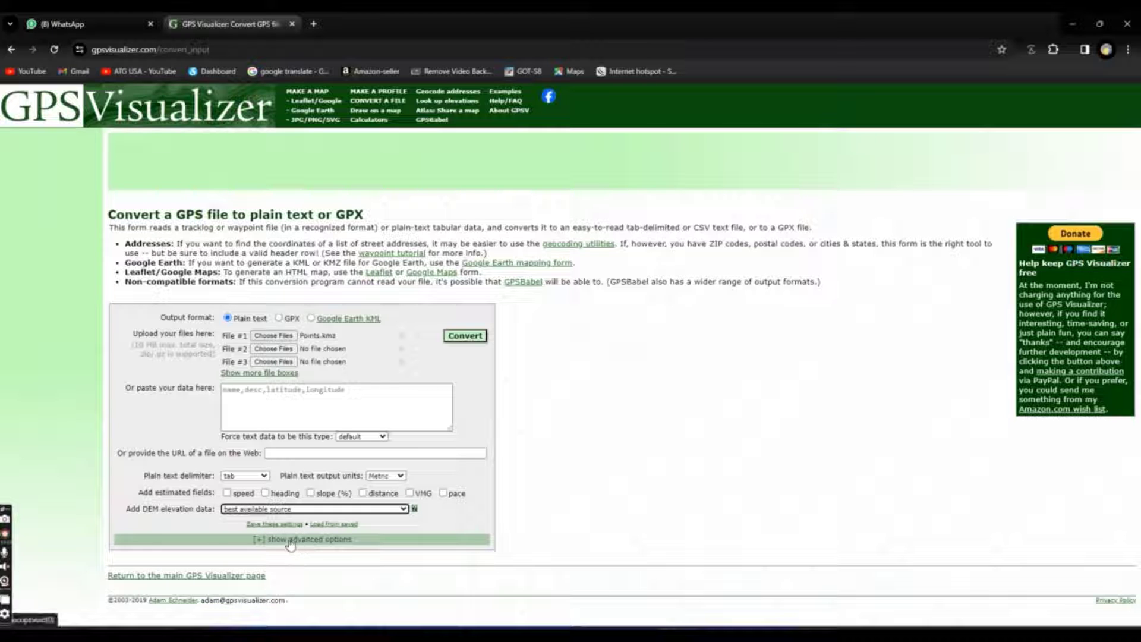
- Turn on UTM coordinate output in advanced options and convert Points.kmz to text
{"action": "left_click", "coordinate": [306, 539]}
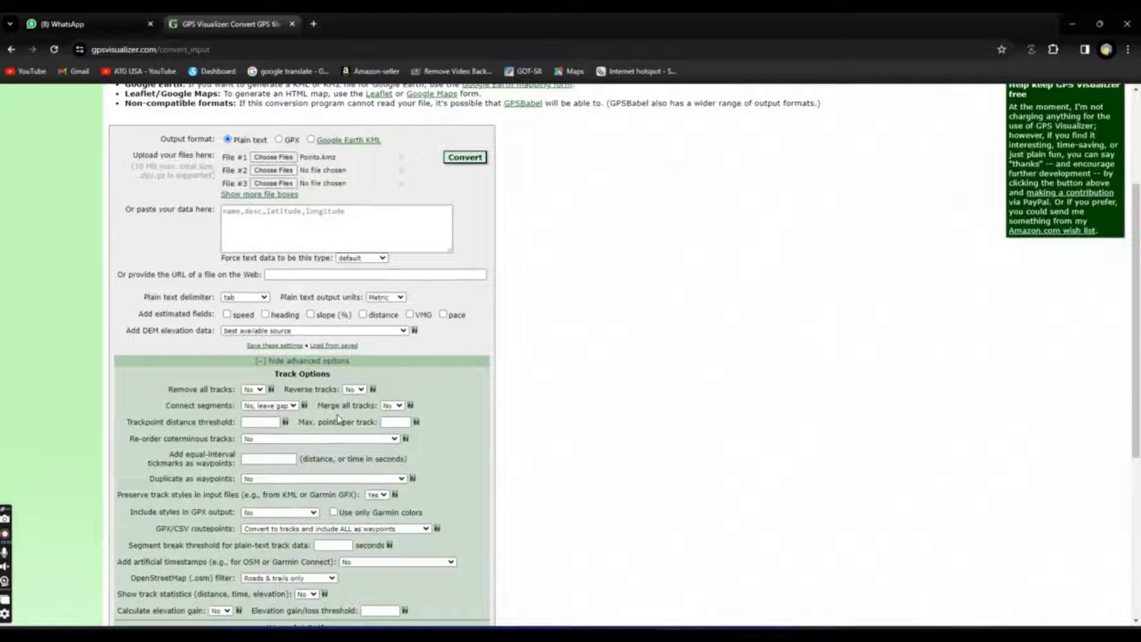
{"action": "scroll", "scroll_direction": "down", "scroll_amount": 3}
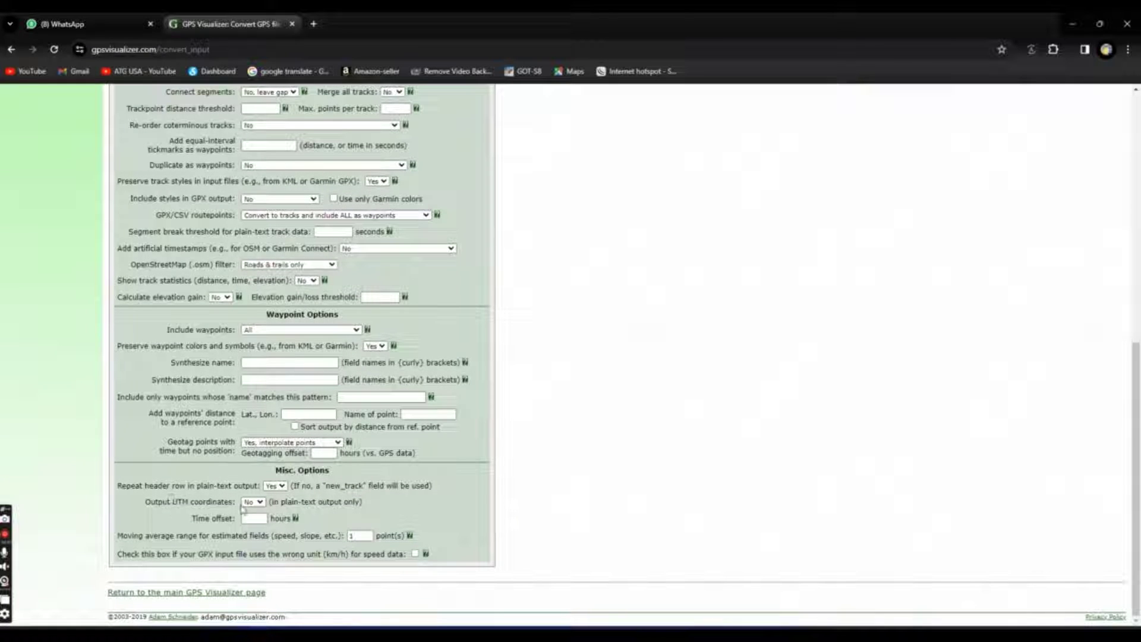
{"action": "left_click", "coordinate": [253, 502]}
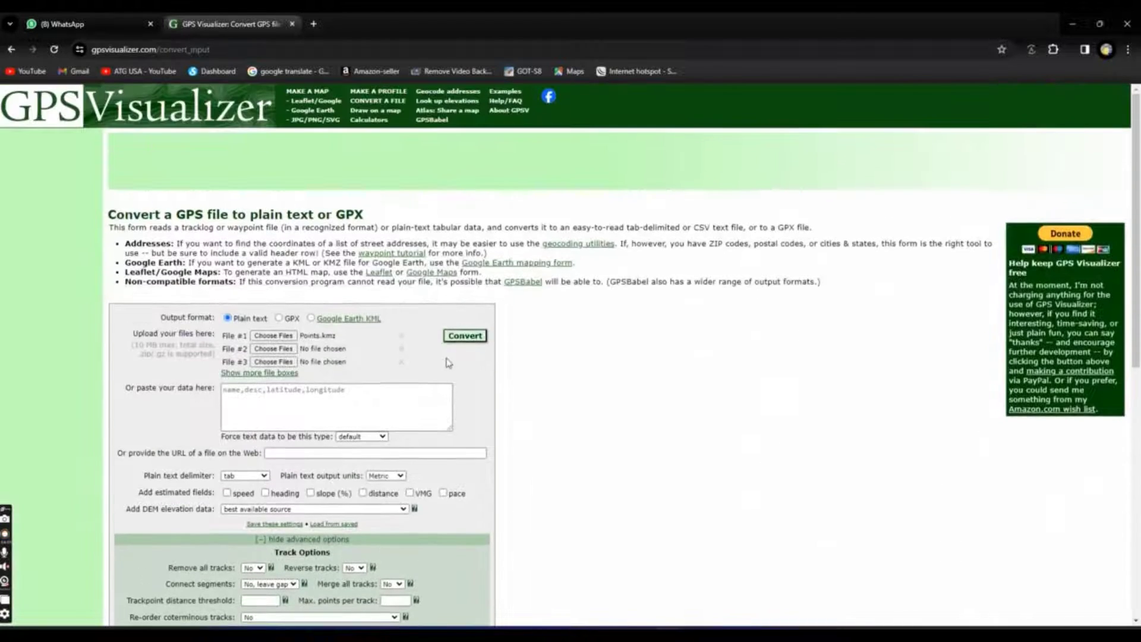
{"action": "left_click", "coordinate": [464, 335]}
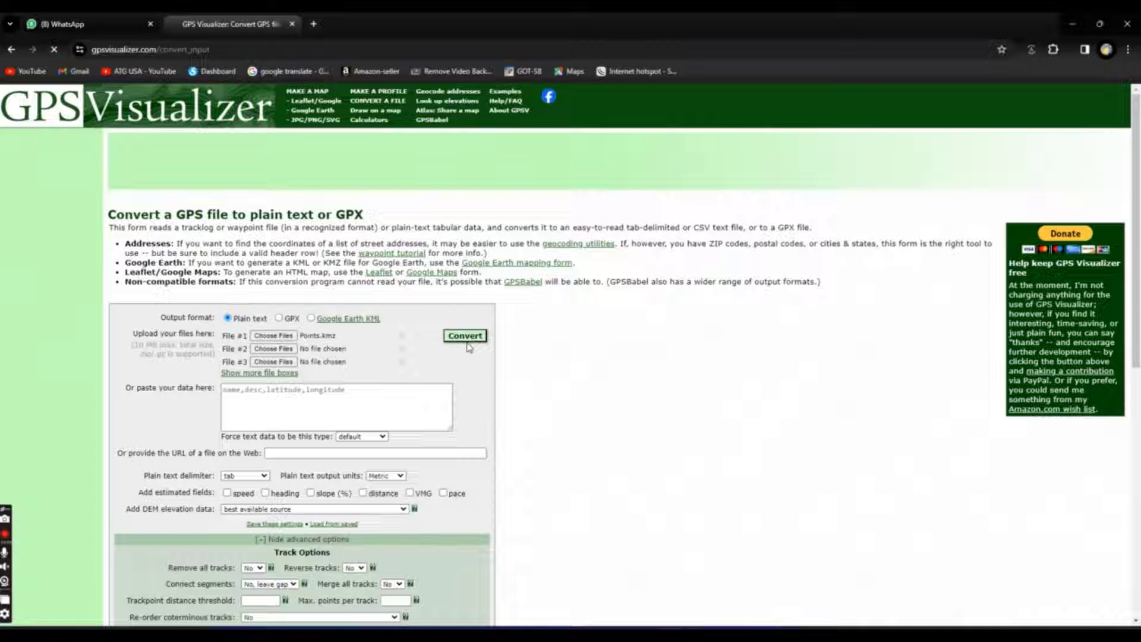
{"action": "left_click", "coordinate": [464, 336]}
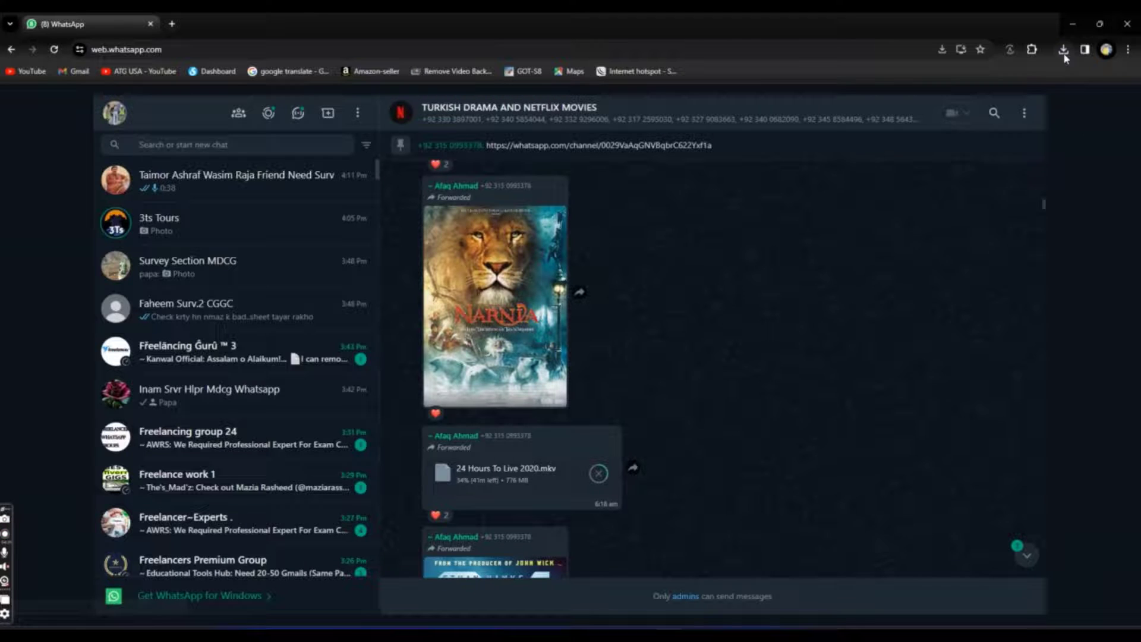
- Open Chrome's recent downloads list
{"action": "left_click", "coordinate": [1063, 49]}
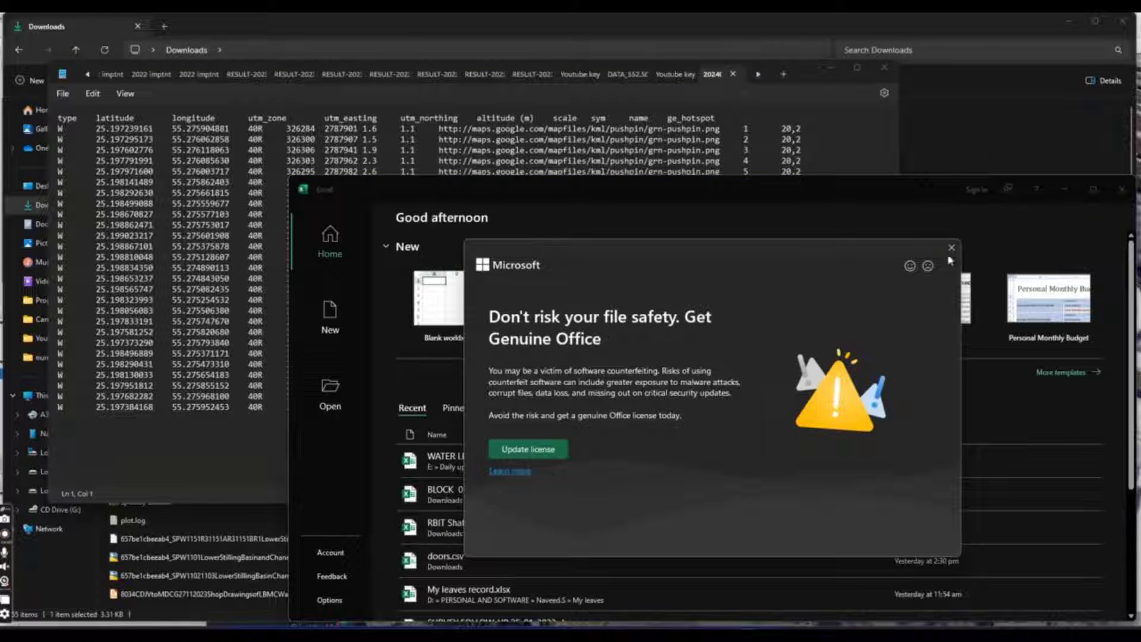
- Dismiss the Office licensing warning and select all point data in Notepad
{"action": "left_click", "coordinate": [950, 249]}
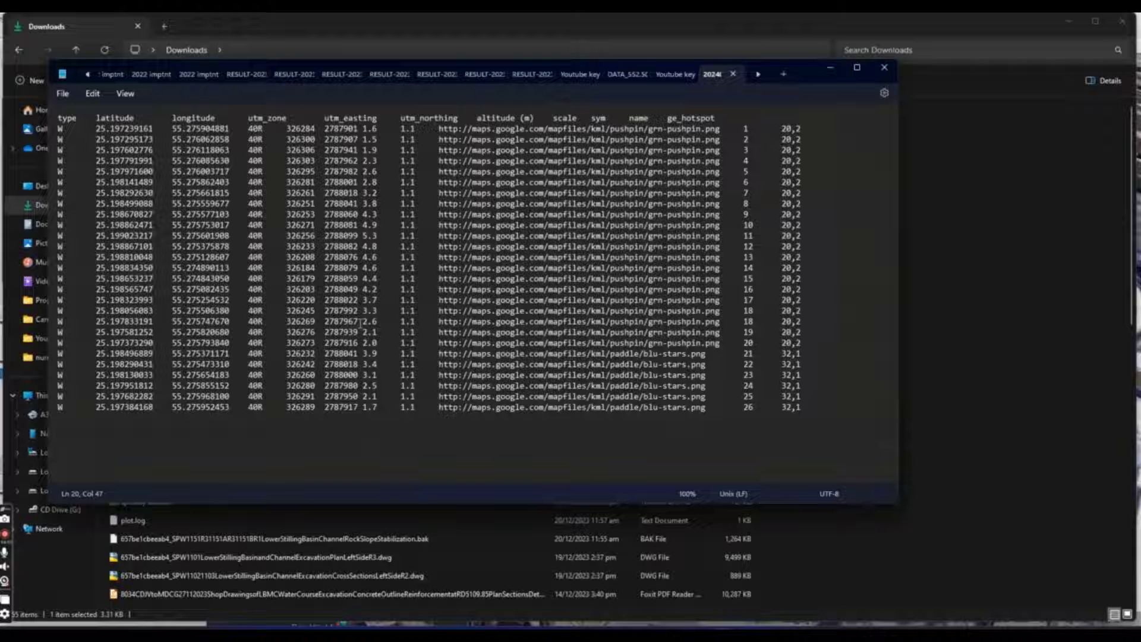
{"action": "key", "text": "ctrl+a"}
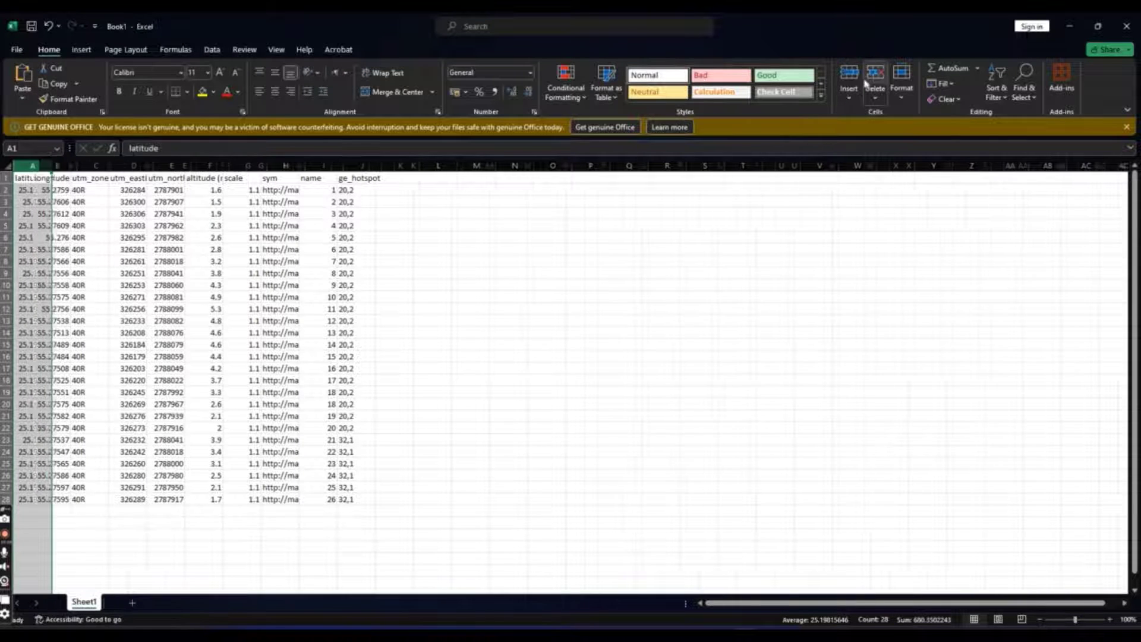
- Delete the latitude, longitude, zone, scale and sym columns from the sheet
{"action": "left_click", "coordinate": [874, 75]}
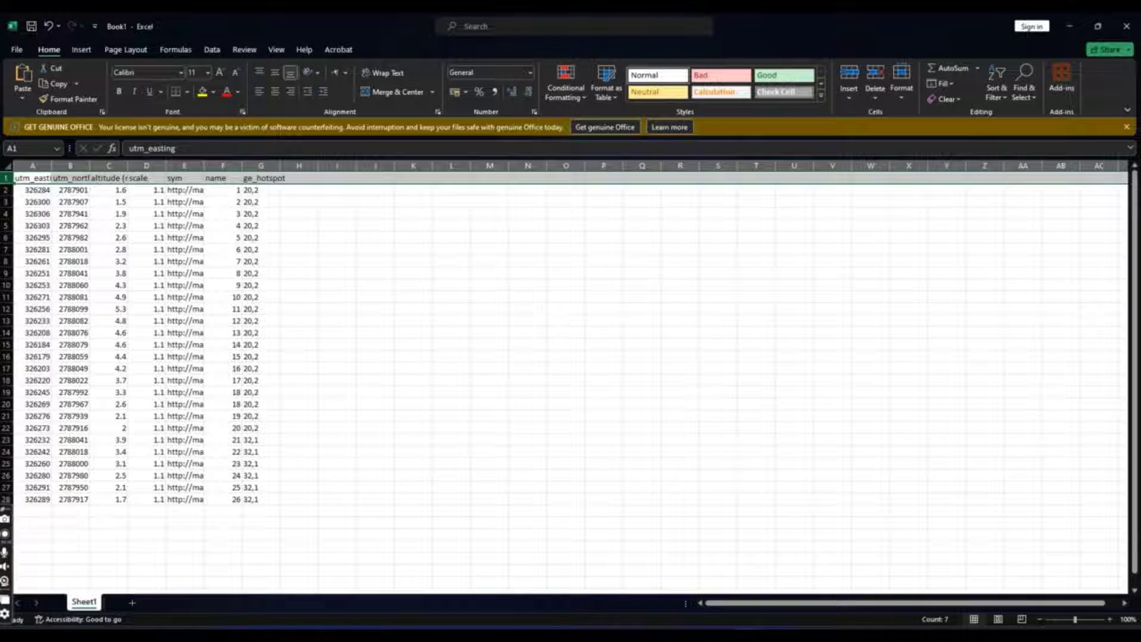
{"action": "left_click", "coordinate": [109, 165]}
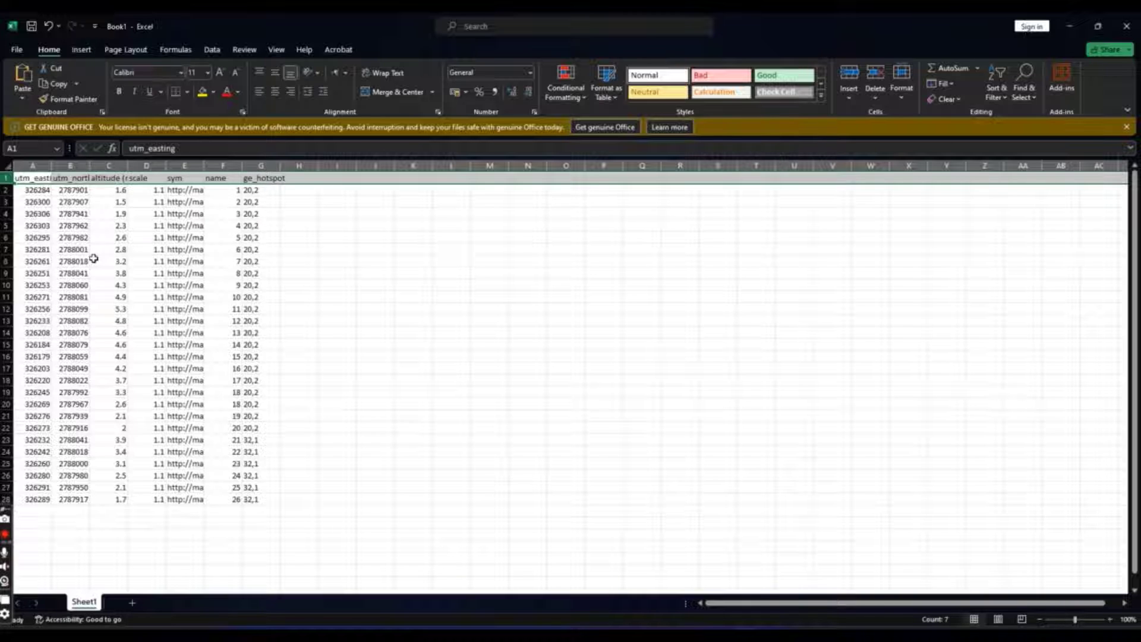
{"action": "left_click", "coordinate": [147, 165]}
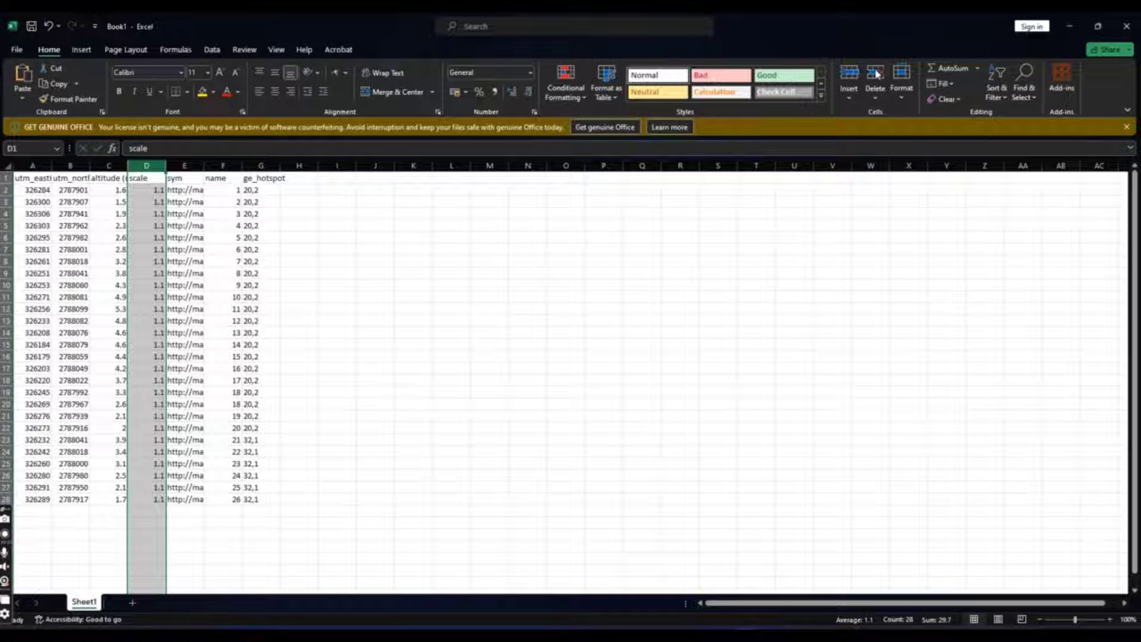
{"action": "left_click", "coordinate": [874, 78]}
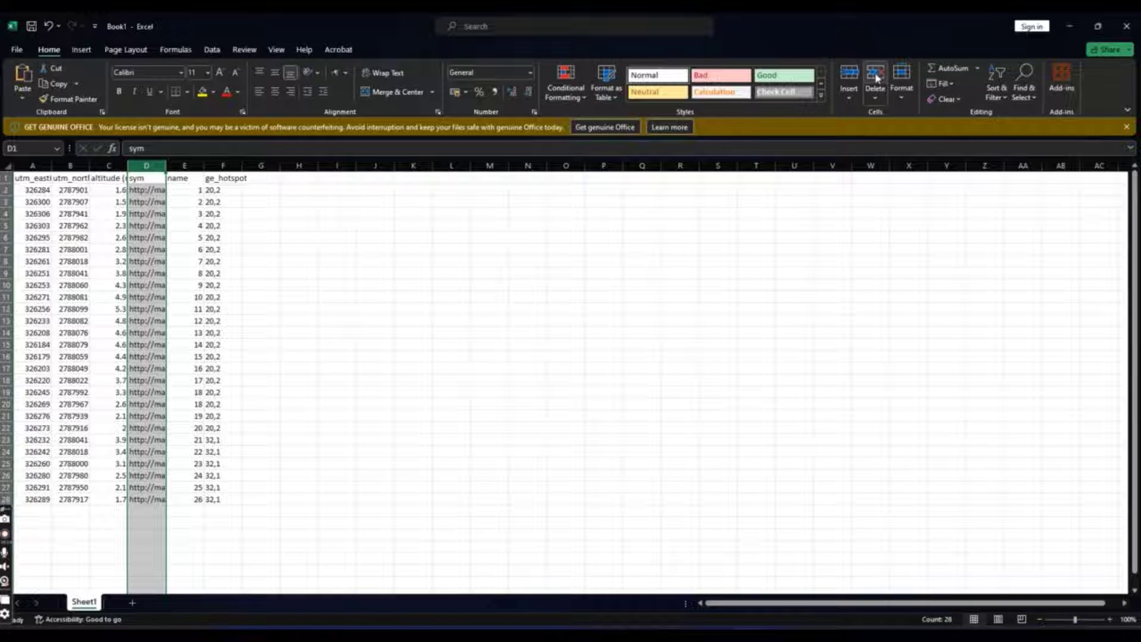
{"action": "left_click", "coordinate": [873, 75]}
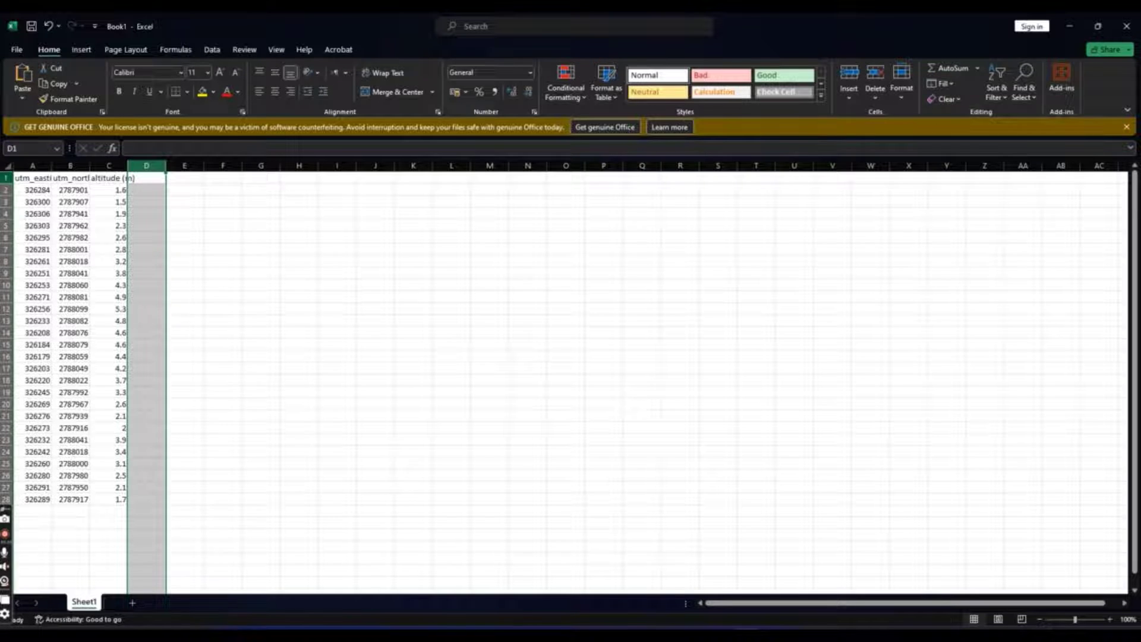
{"action": "left_click", "coordinate": [875, 80]}
{"action": "type", "text": "1"}
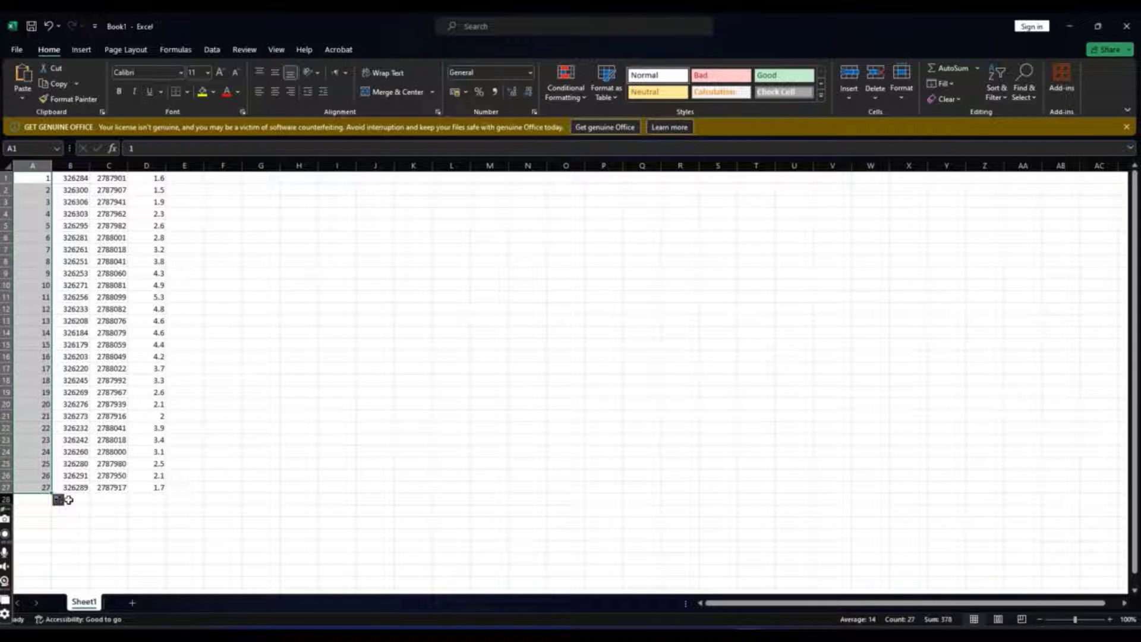
{"action": "mouse_move", "coordinate": [198, 315]}
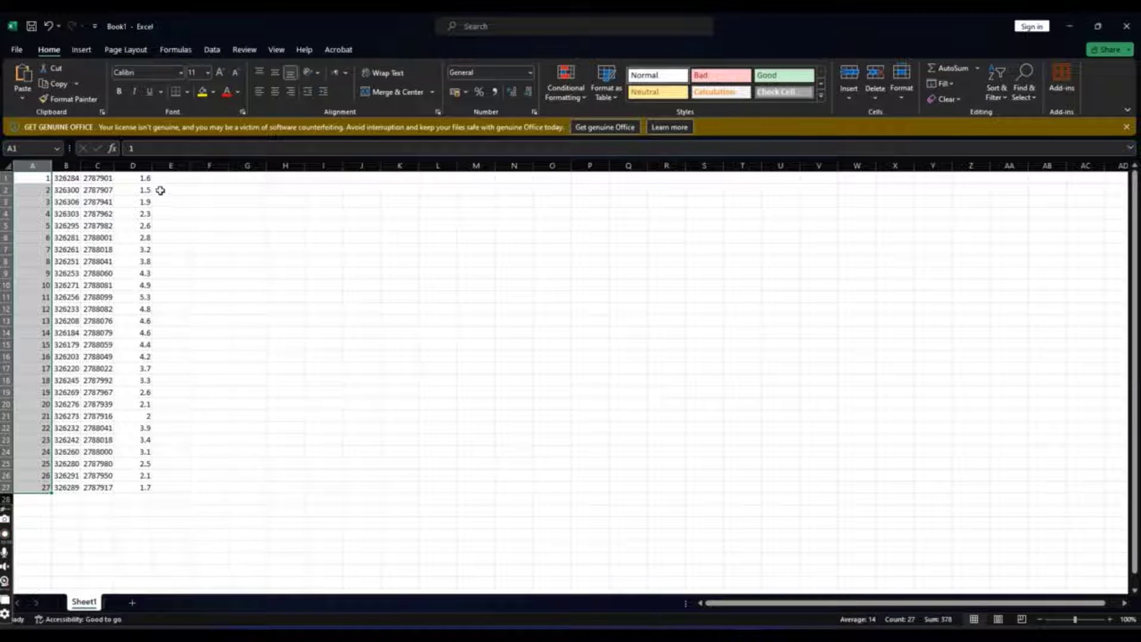
{"action": "mouse_move", "coordinate": [173, 184]}
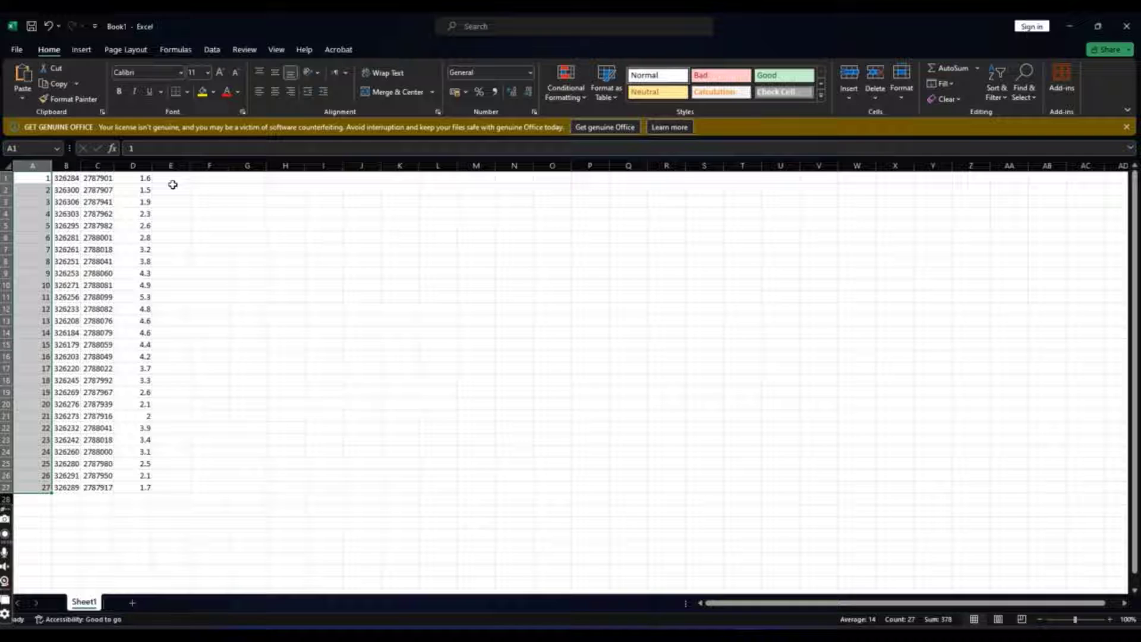
- Select cell E1 beside the first point
{"action": "left_click", "coordinate": [171, 178]}
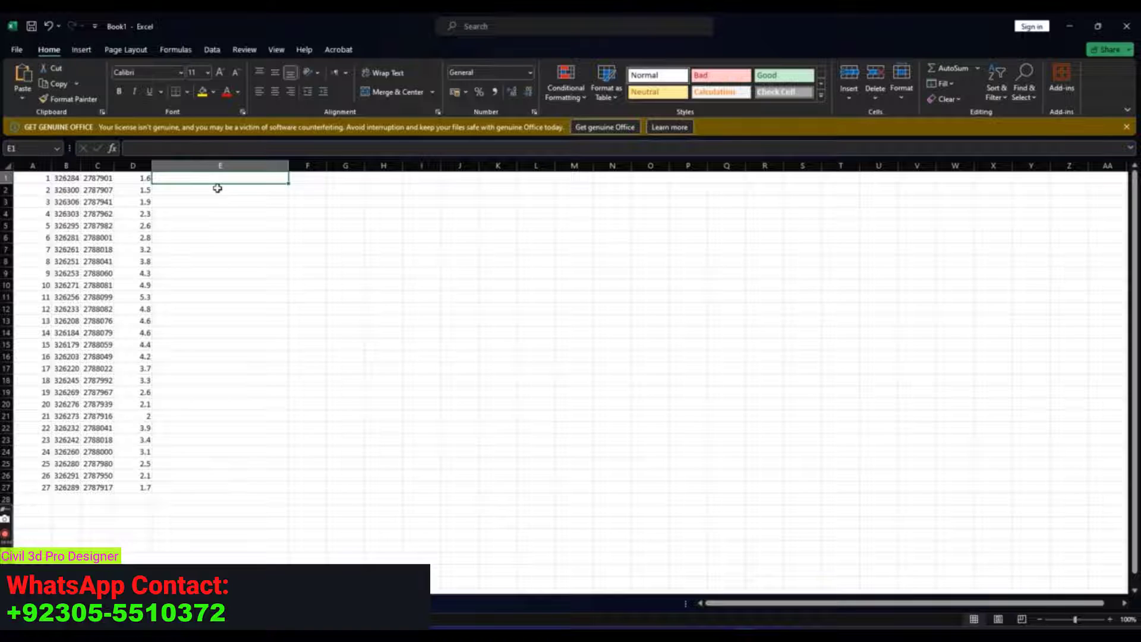
- Enter a CONCAT formula in E1 joining B1, C1 and D1 with commas
{"action": "type", "text": "="}
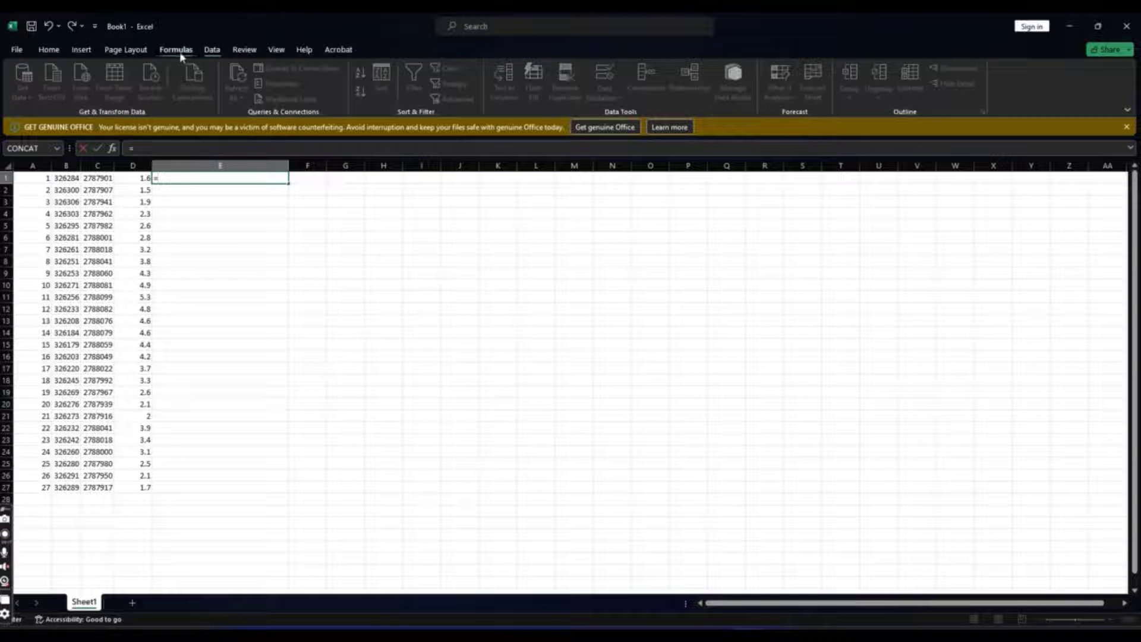
{"action": "left_click", "coordinate": [184, 80]}
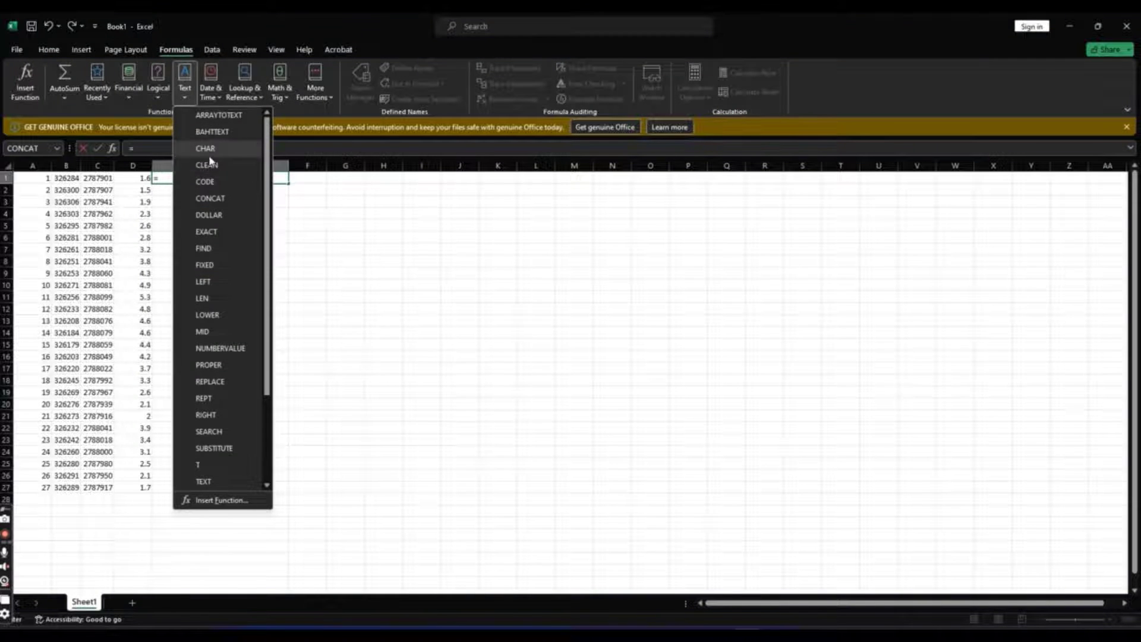
{"action": "left_click", "coordinate": [211, 198]}
{"action": "type", "text": "B1"}
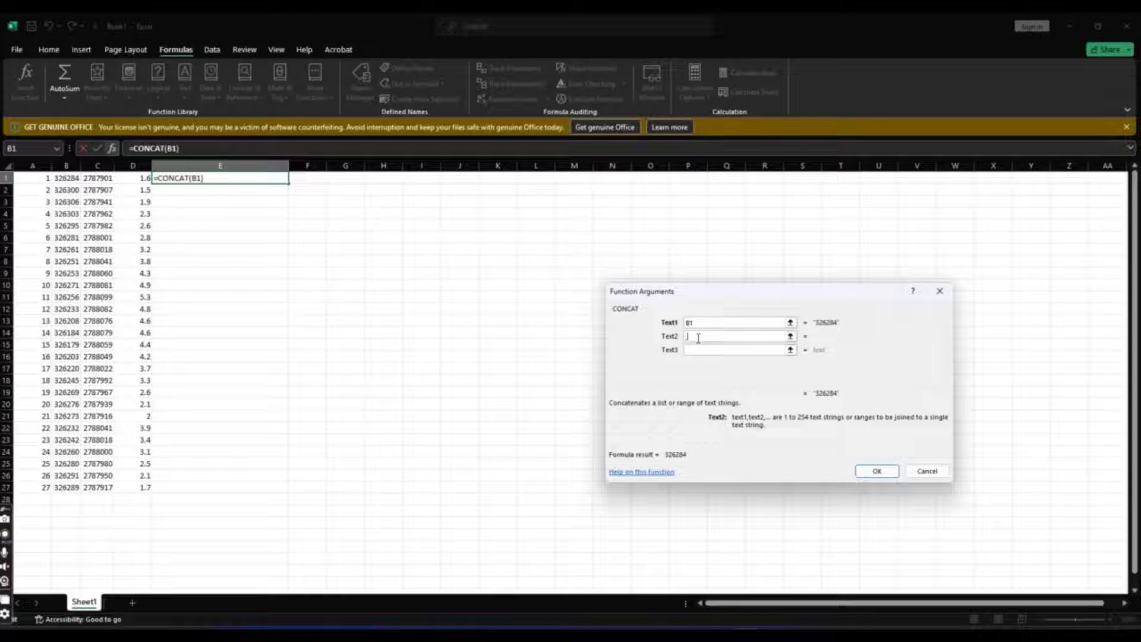
{"action": "type", "text": "\",\""}
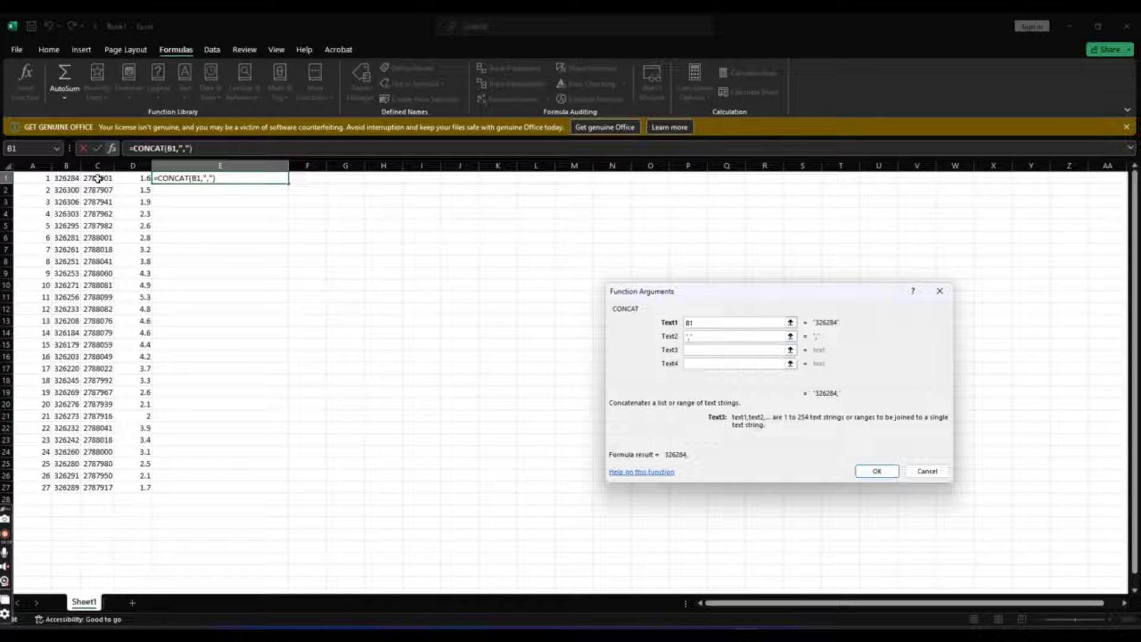
{"action": "type", "text": "C1"}
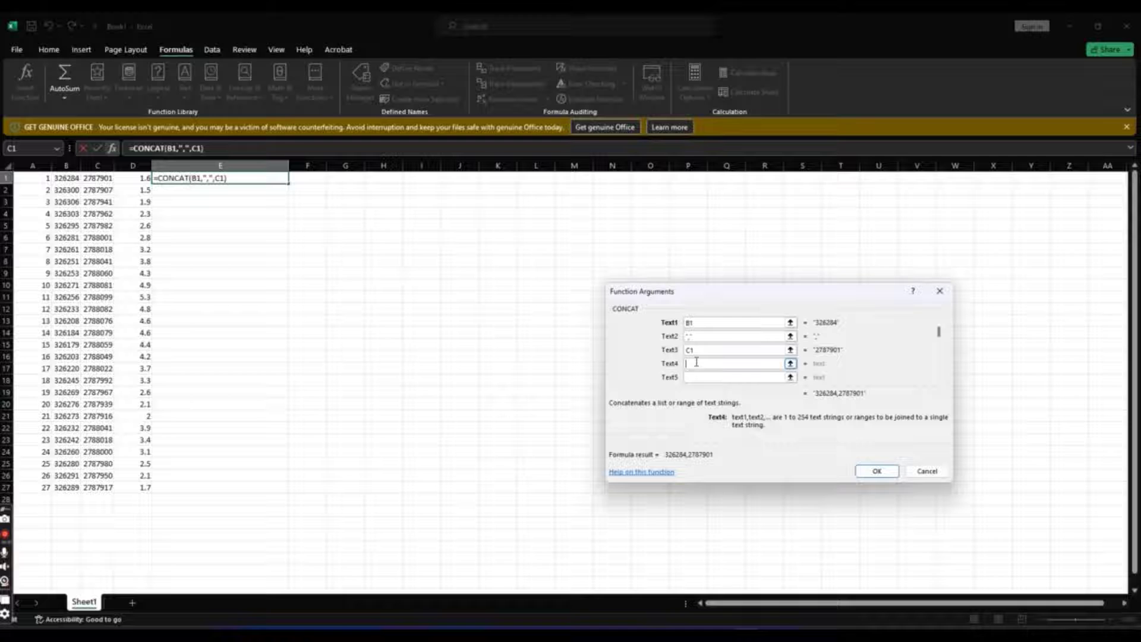
{"action": "type", "text": ":"}
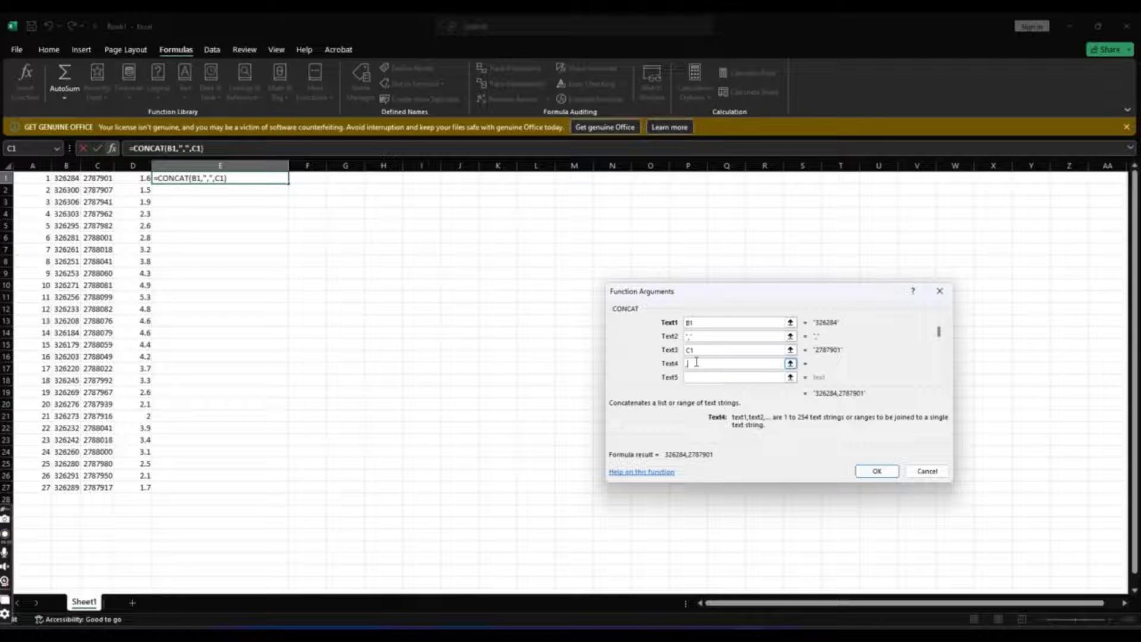
{"action": "type", "text": "\",\",D1"}
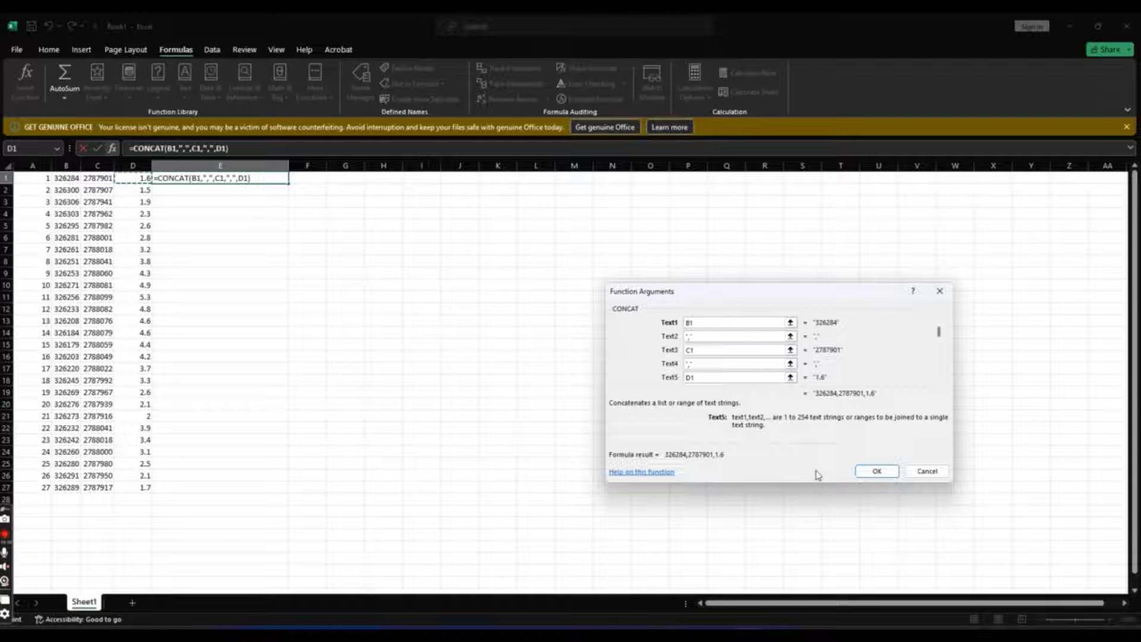
{"action": "left_click", "coordinate": [875, 471]}
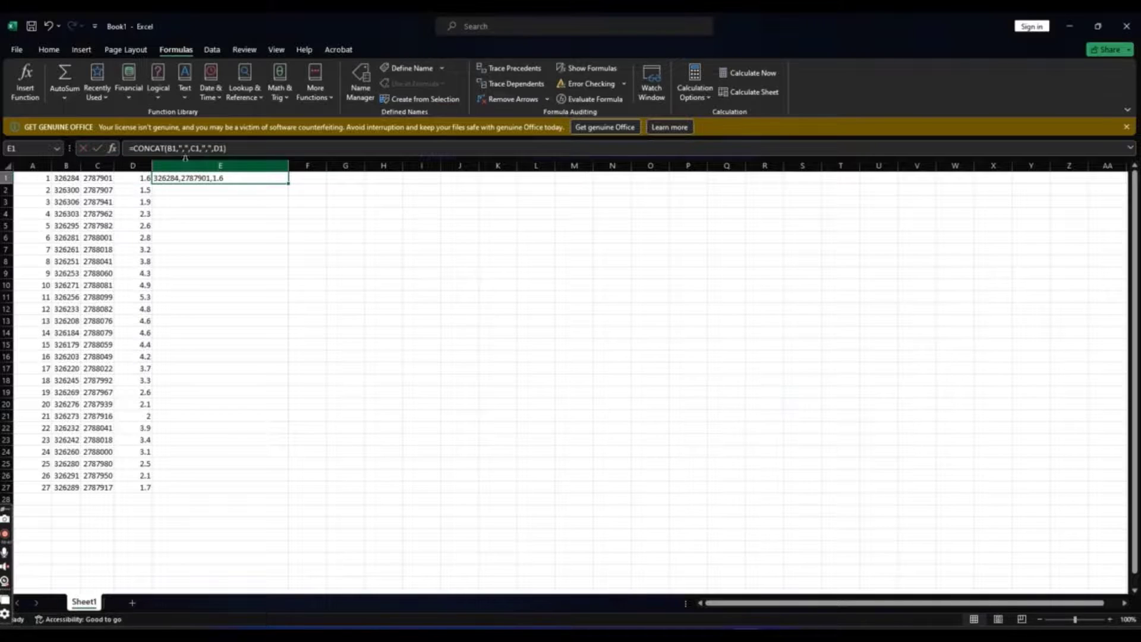
- Fill the formula down to row 27 and copy the joined values
{"action": "left_click_drag", "start_coordinate": [289, 179], "coordinate": [289, 492]}
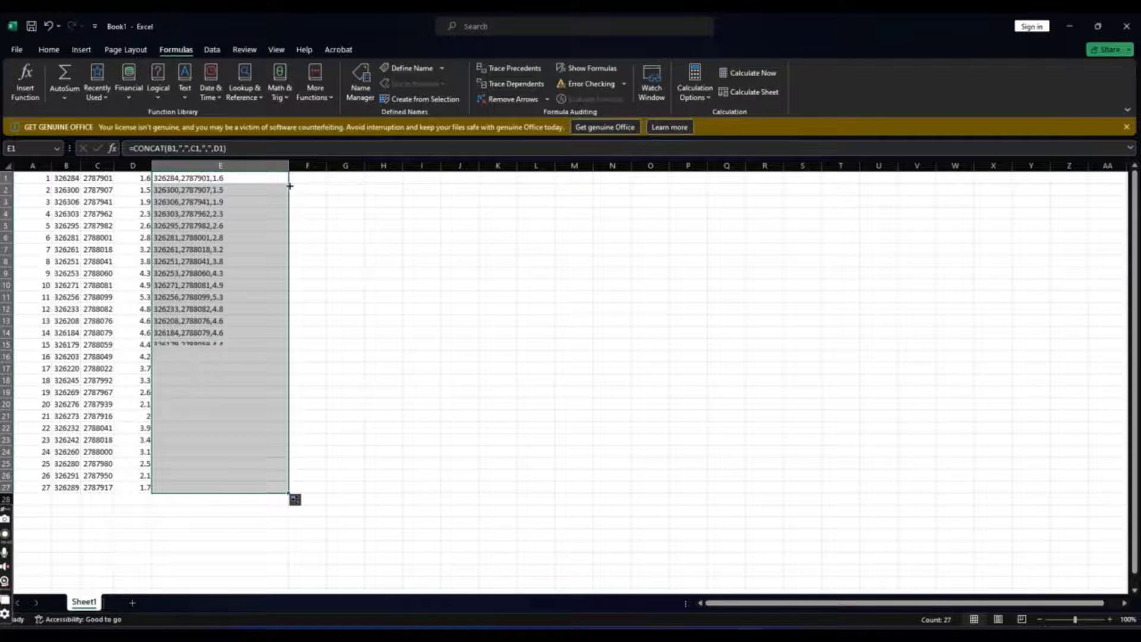
{"action": "left_click_drag", "start_coordinate": [290, 186], "coordinate": [295, 499]}
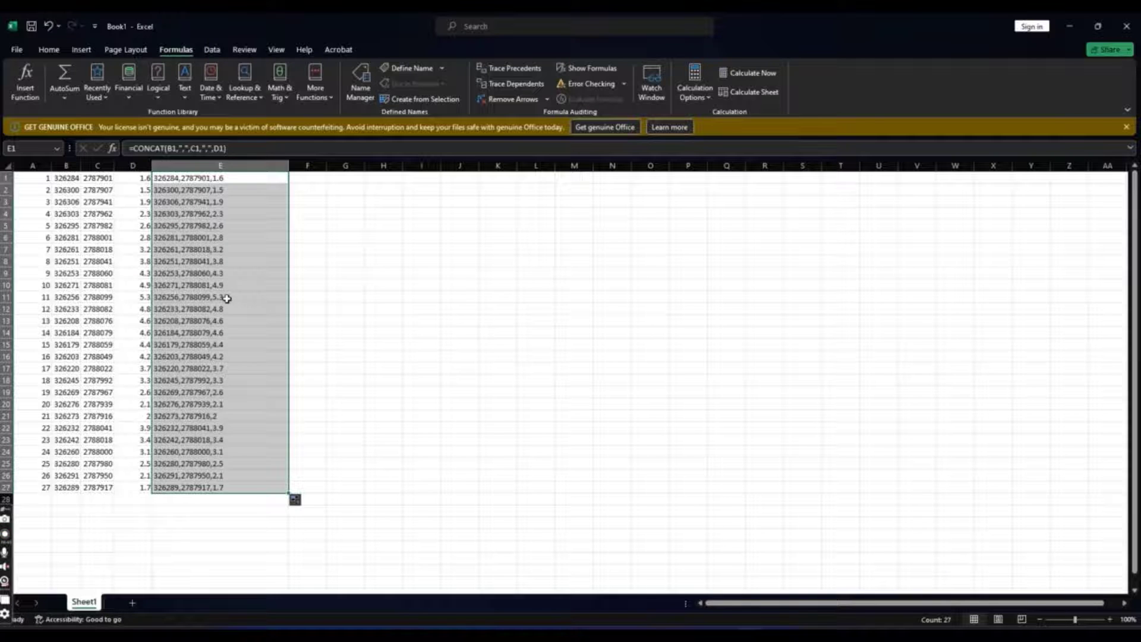
{"action": "key", "text": "ctrl+c"}
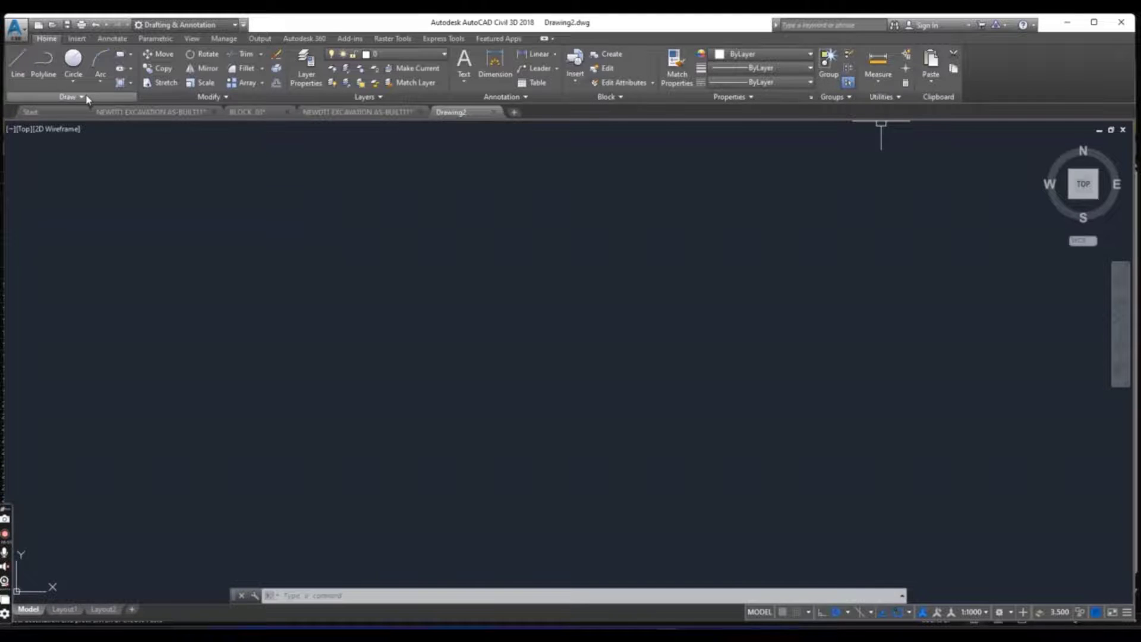
- Place the pasted survey coordinates as Multiple Points in Drawing2, then select them all
{"action": "left_click", "coordinate": [69, 97]}
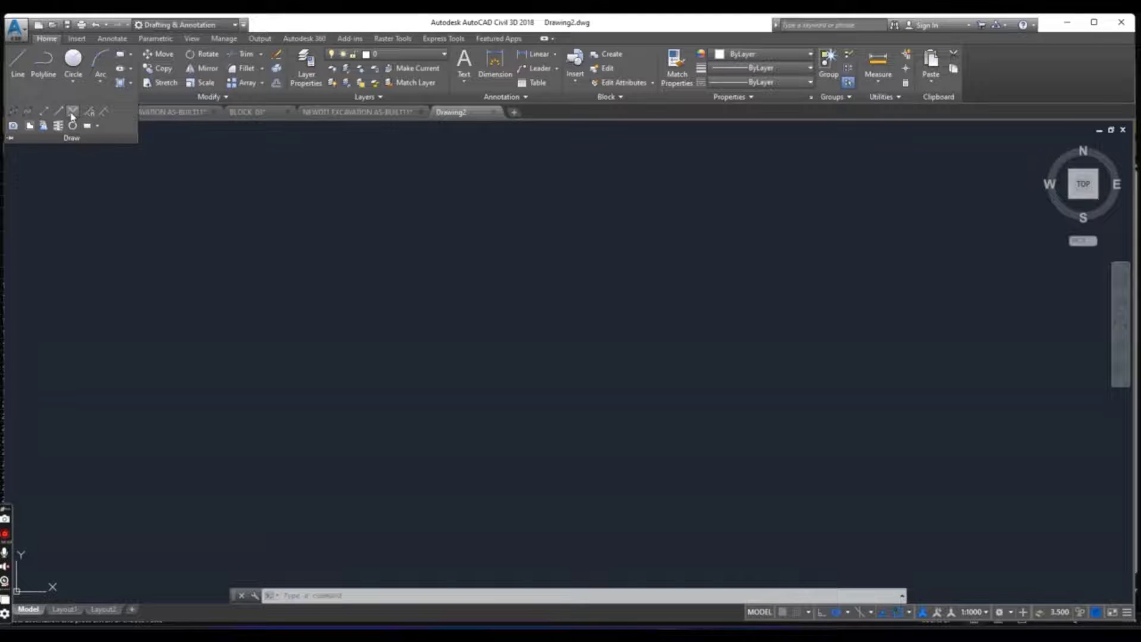
{"action": "left_click", "coordinate": [71, 110]}
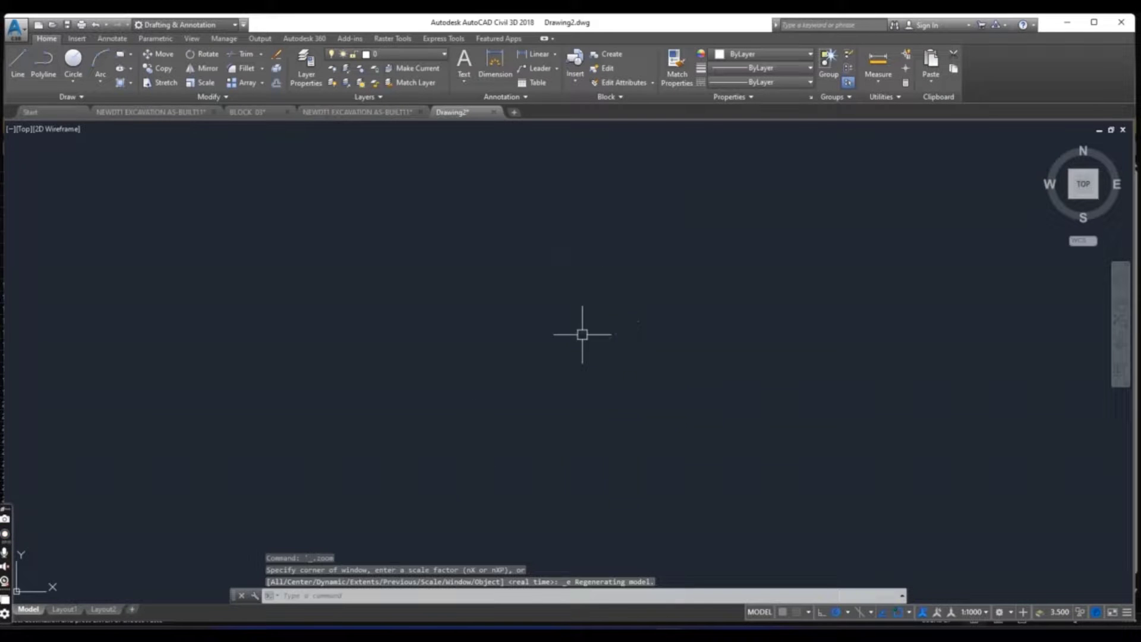
{"action": "left_click_drag", "start_coordinate": [583, 335], "coordinate": [535, 499]}
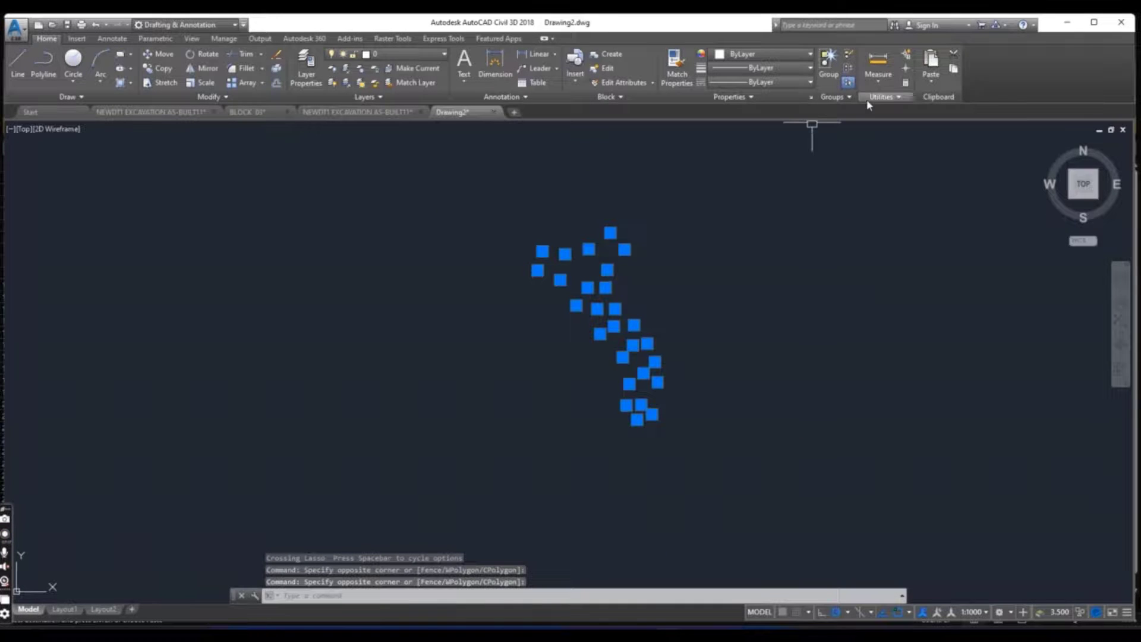
- Change the Point Style to the X symbol so the survey points show as X markers
{"action": "left_click", "coordinate": [883, 96]}
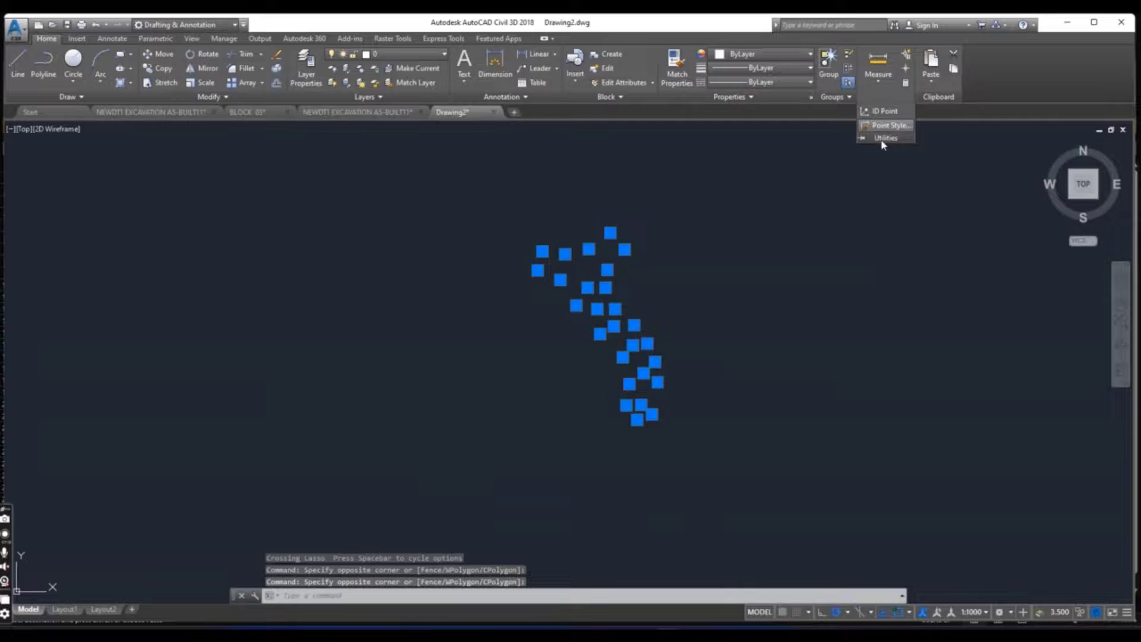
{"action": "left_click", "coordinate": [889, 125]}
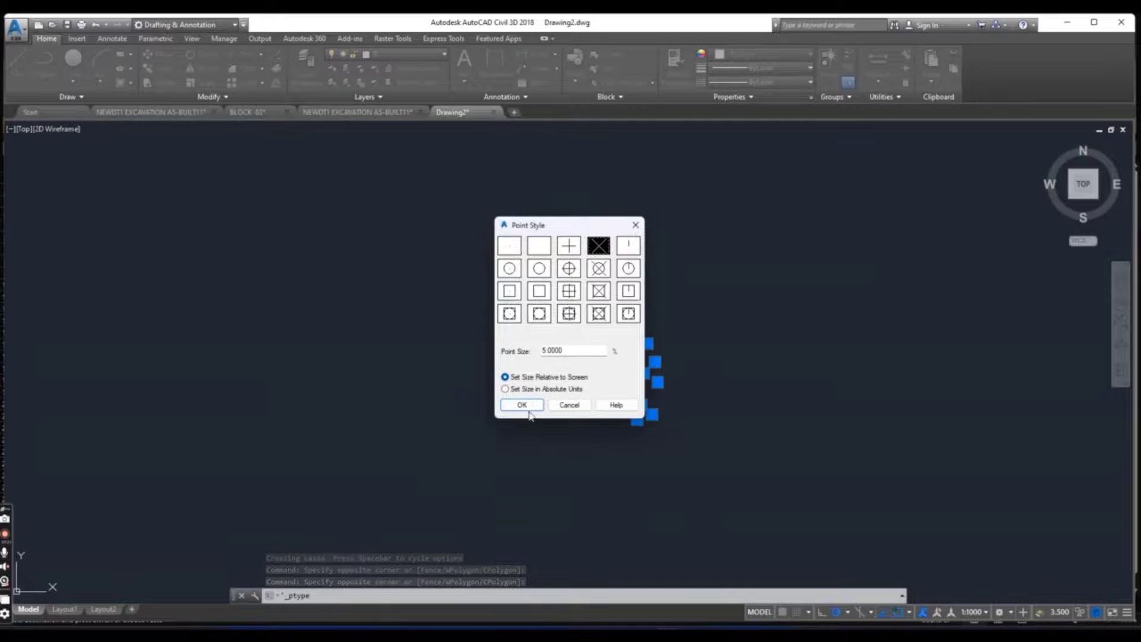
{"action": "left_click", "coordinate": [521, 405]}
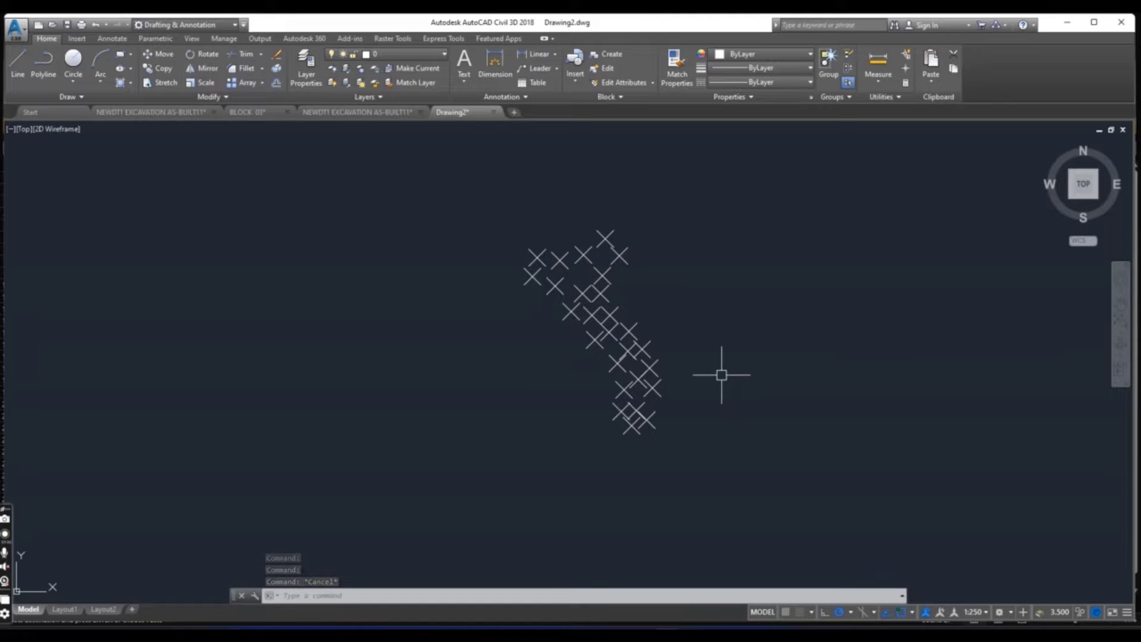
{"action": "mouse_move", "coordinate": [587, 320]}
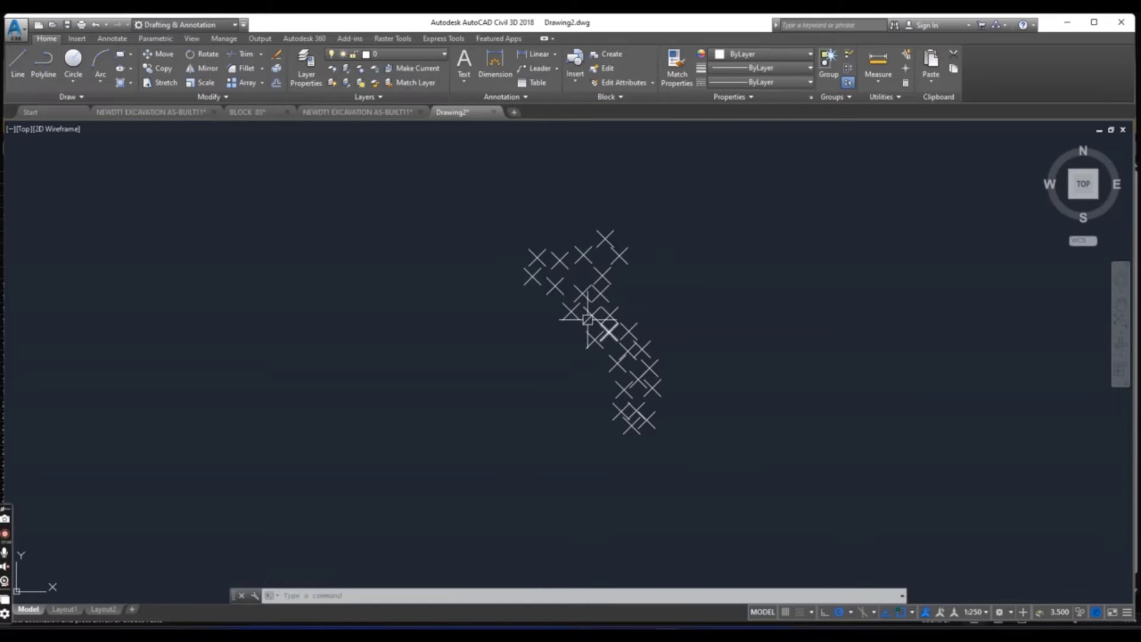
{"action": "mouse_move", "coordinate": [477, 418]}
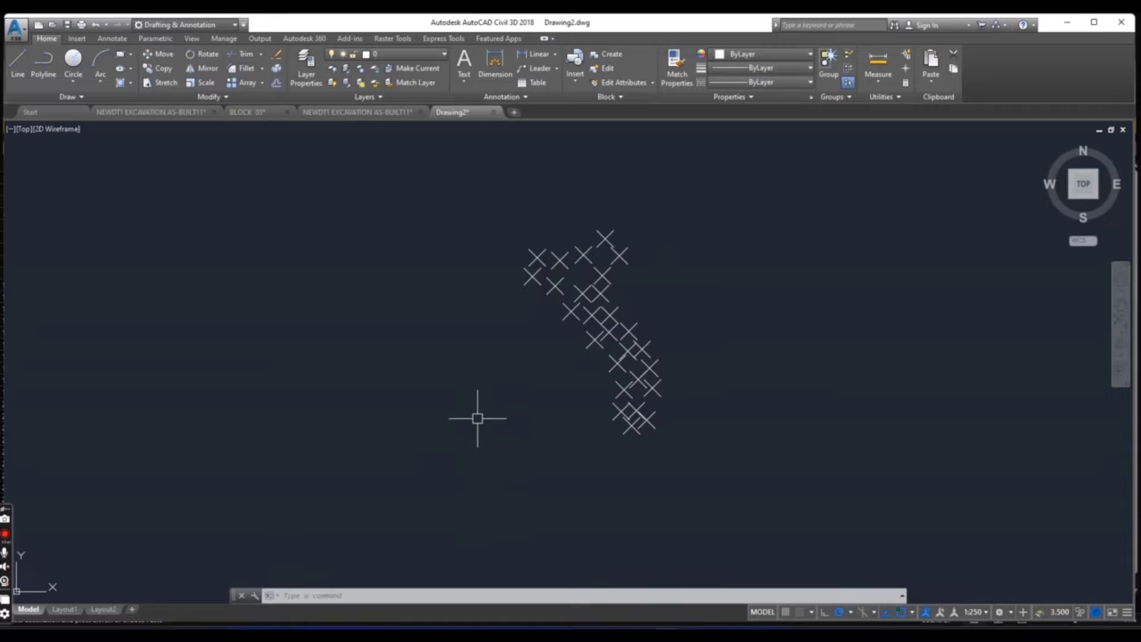